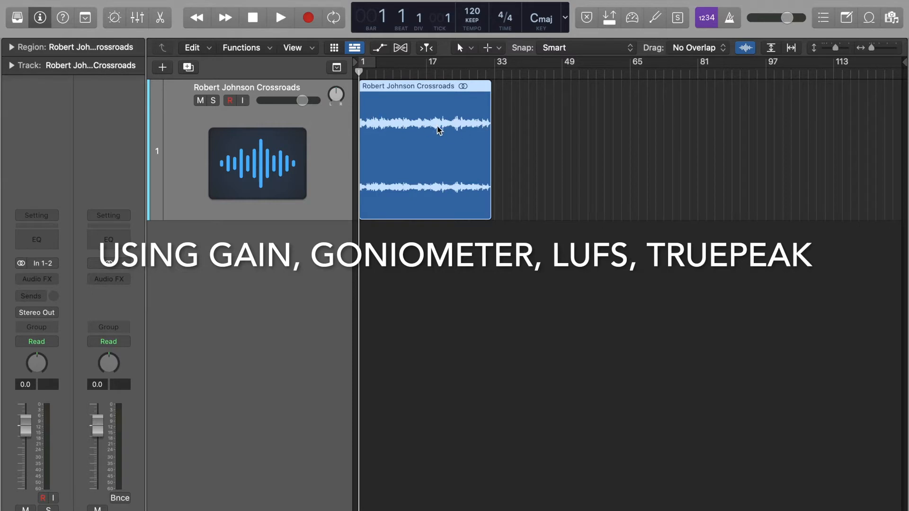
mouse_move(413, 123)
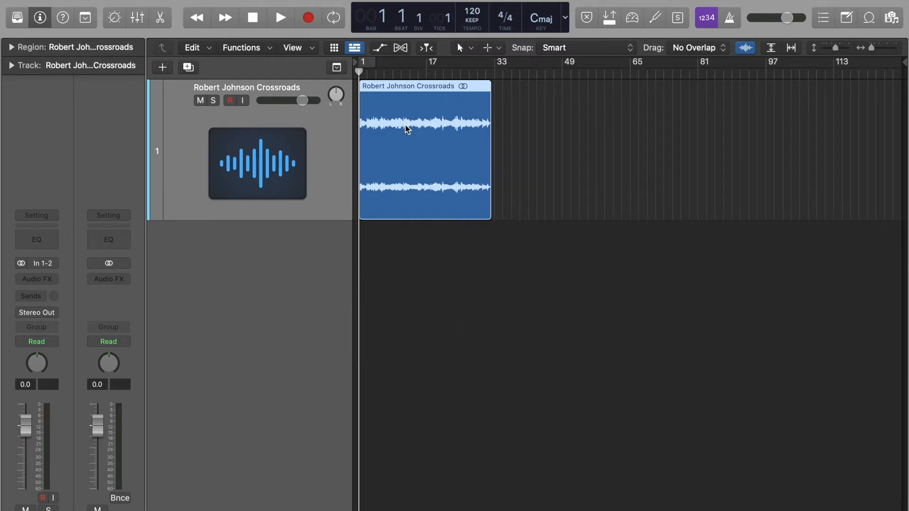
mouse_move(38, 290)
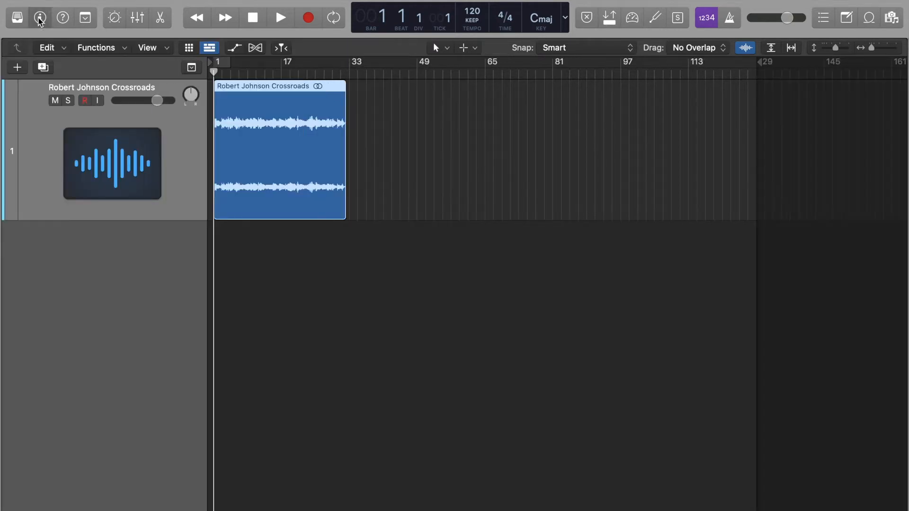
Step: Insert a stereo MultiMeter on the Crossroads track and show its goniometer display
click(38, 17)
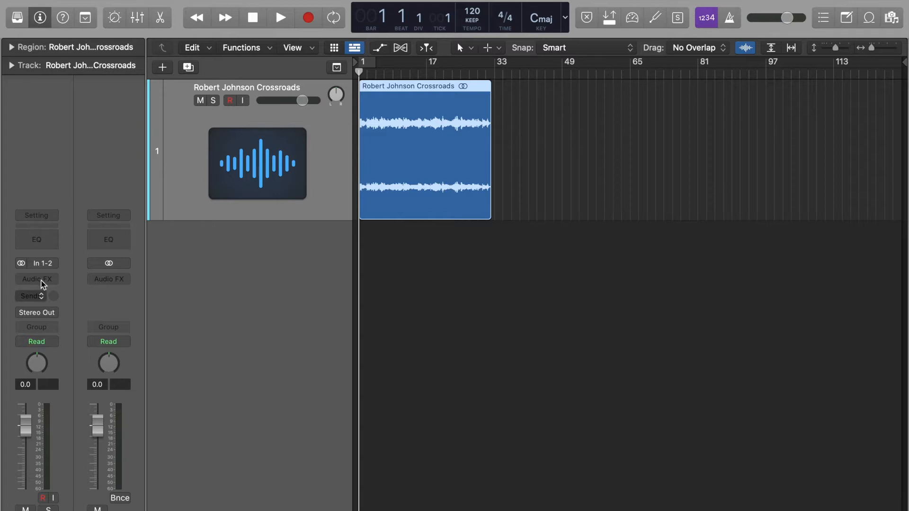
click(37, 279)
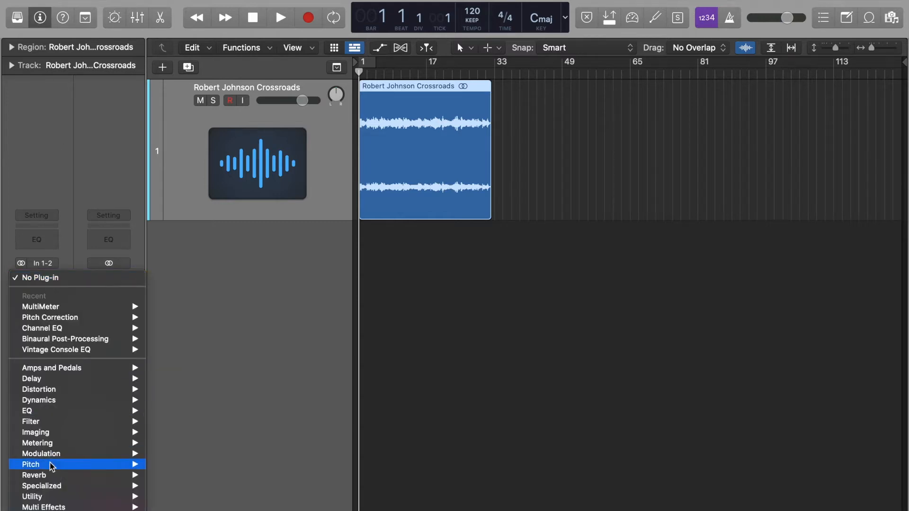
mouse_move(43, 507)
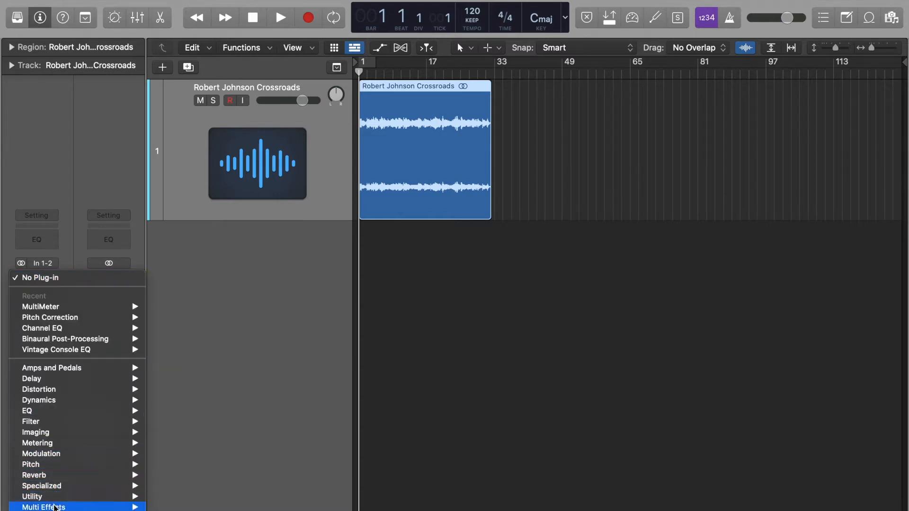
mouse_move(38, 443)
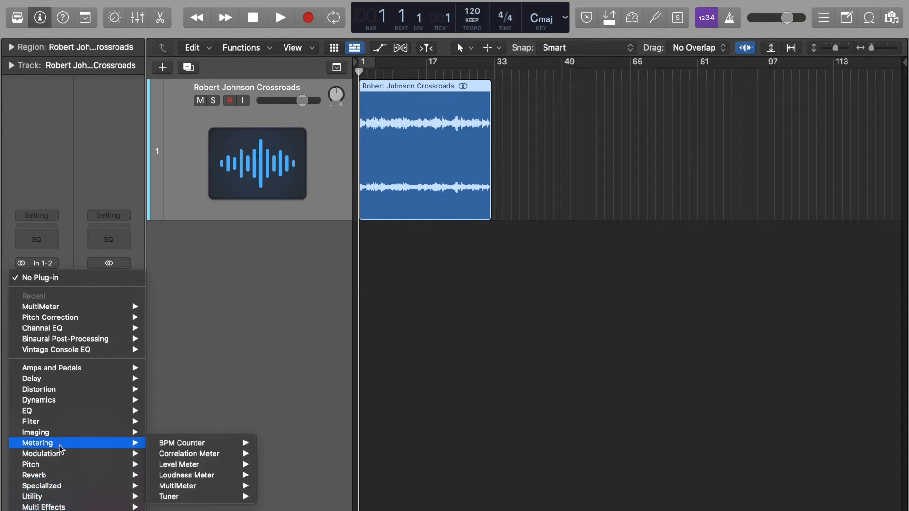
mouse_move(177, 485)
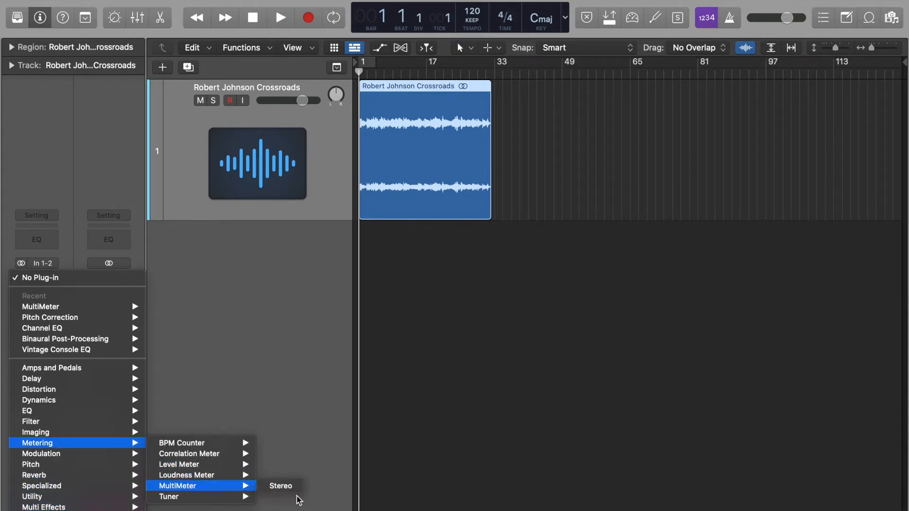
click(280, 486)
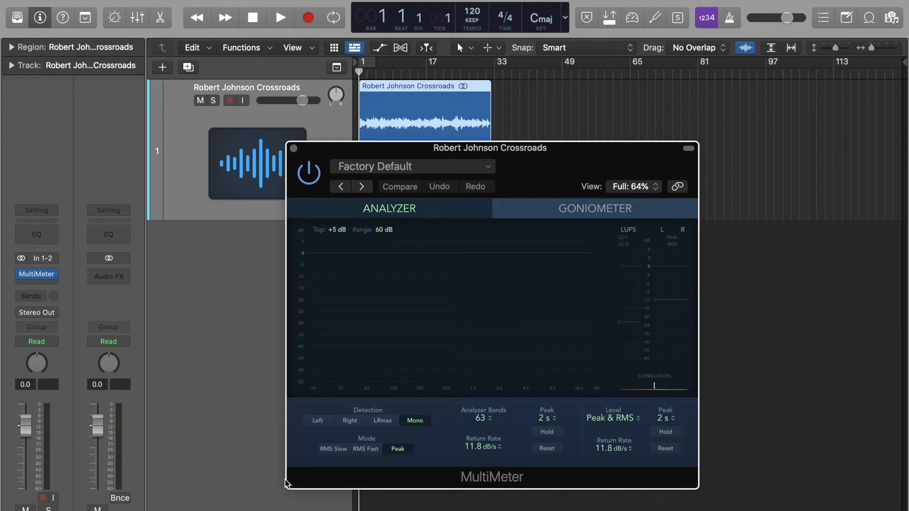
drag(489, 148, 603, 157)
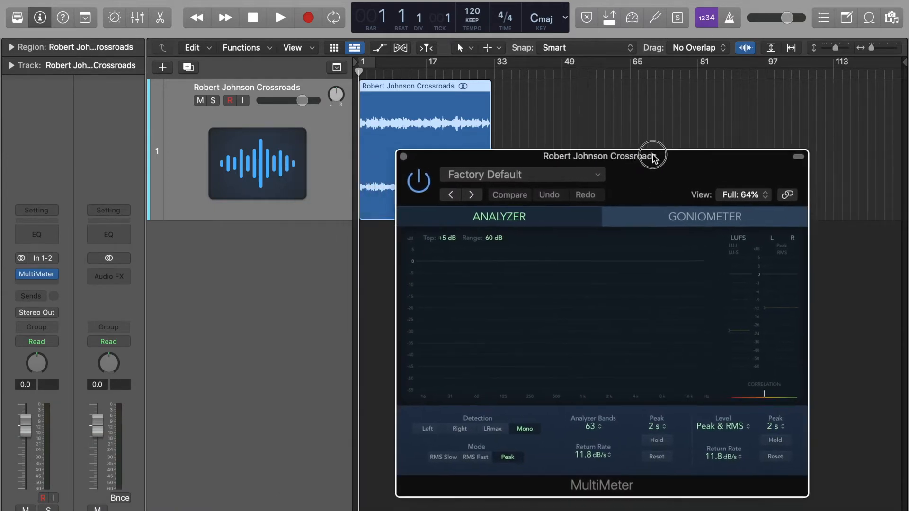
click(704, 215)
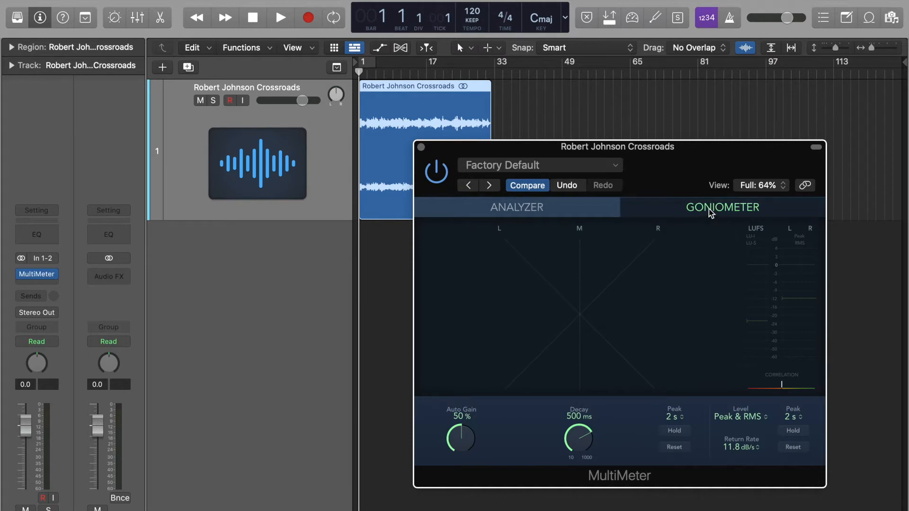
Step: Play the region briefly to check the stereo image on the goniometer
drag(618, 147, 647, 35)
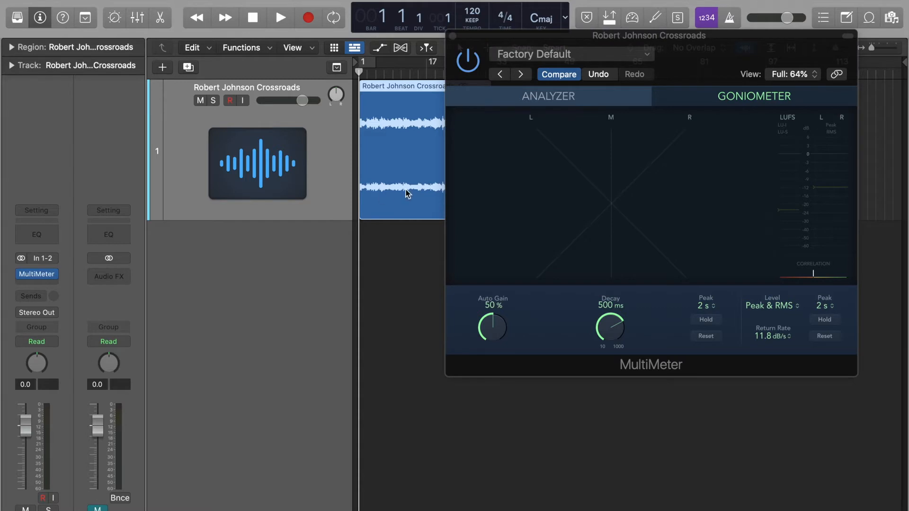
click(280, 17)
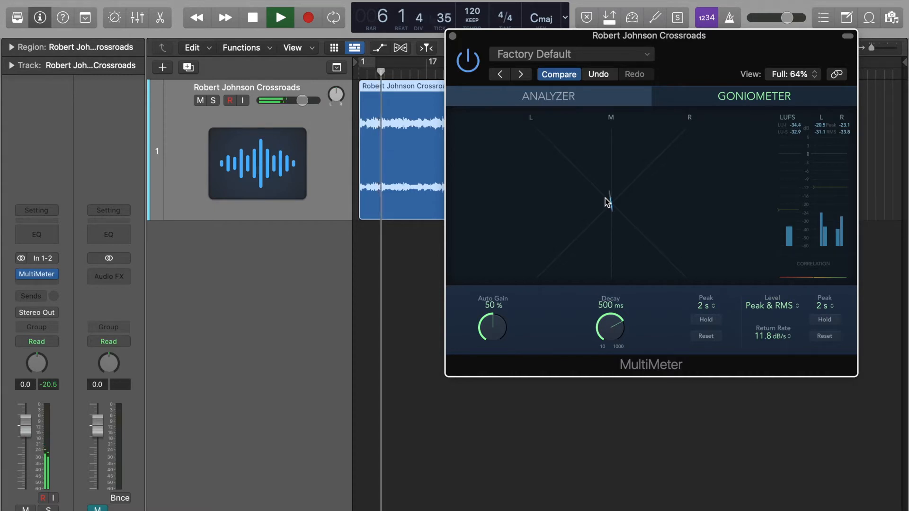
click(280, 17)
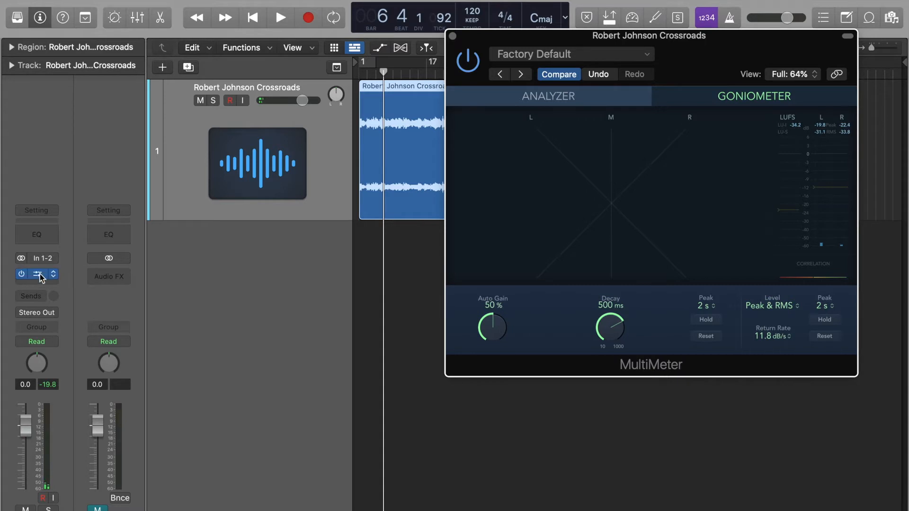
Step: Insert a stereo Gain plug-in and shift its Balance about 25% right during playback
click(36, 275)
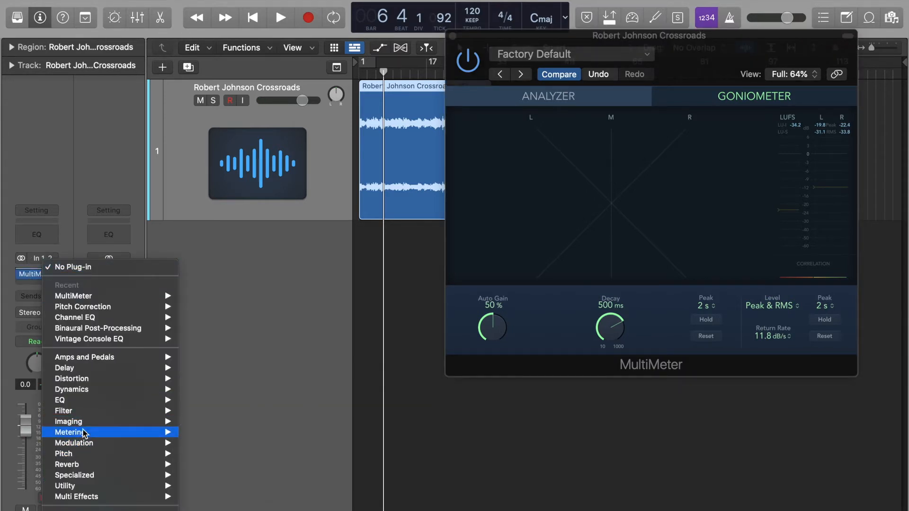
mouse_move(66, 486)
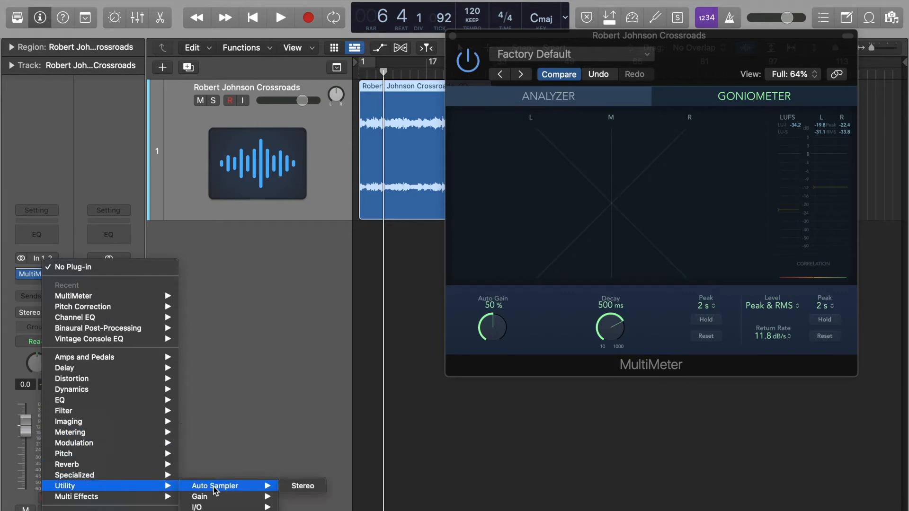
click(200, 498)
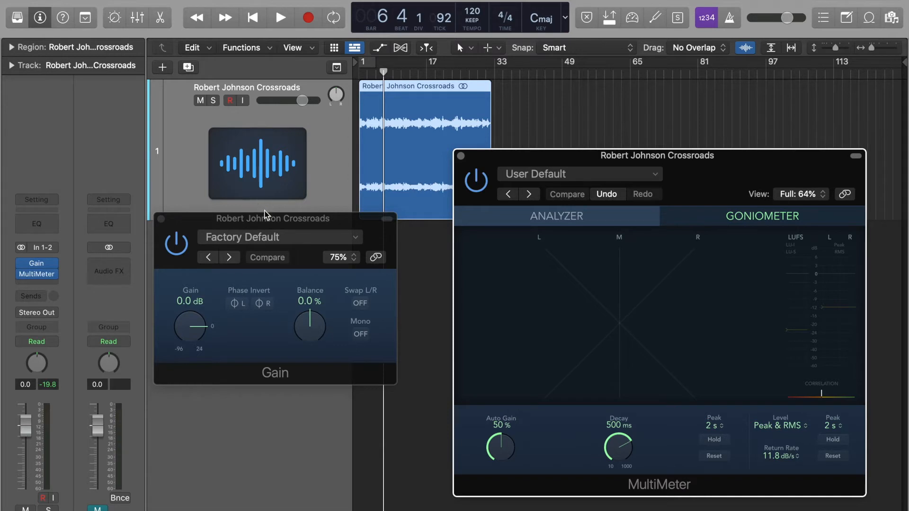
drag(273, 219, 249, 213)
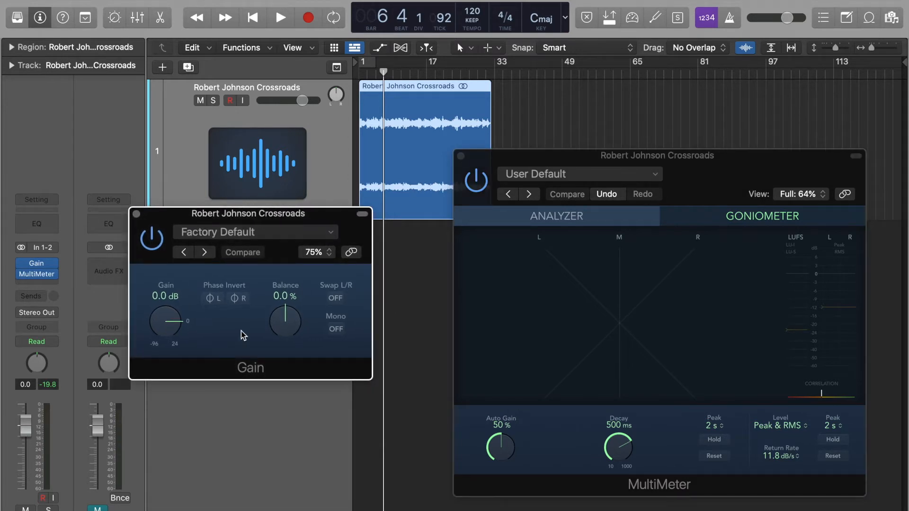
mouse_move(290, 325)
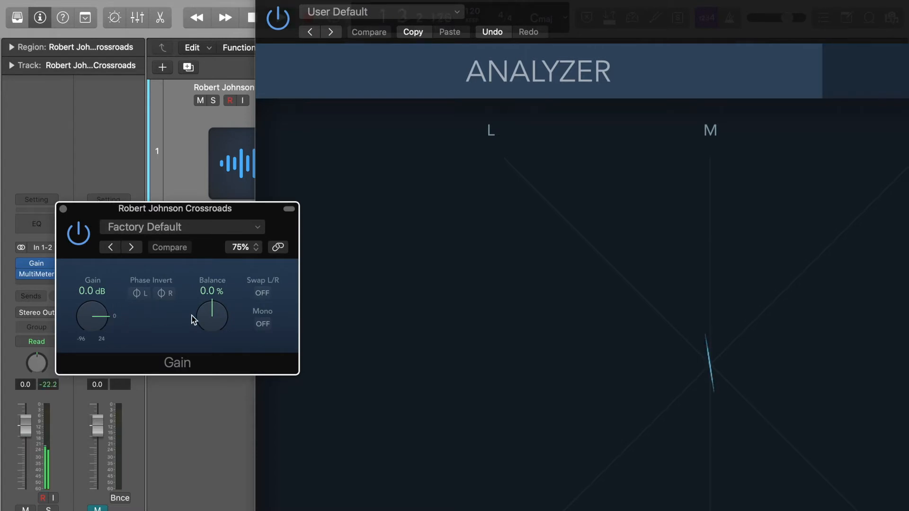
drag(210, 322, 213, 304)
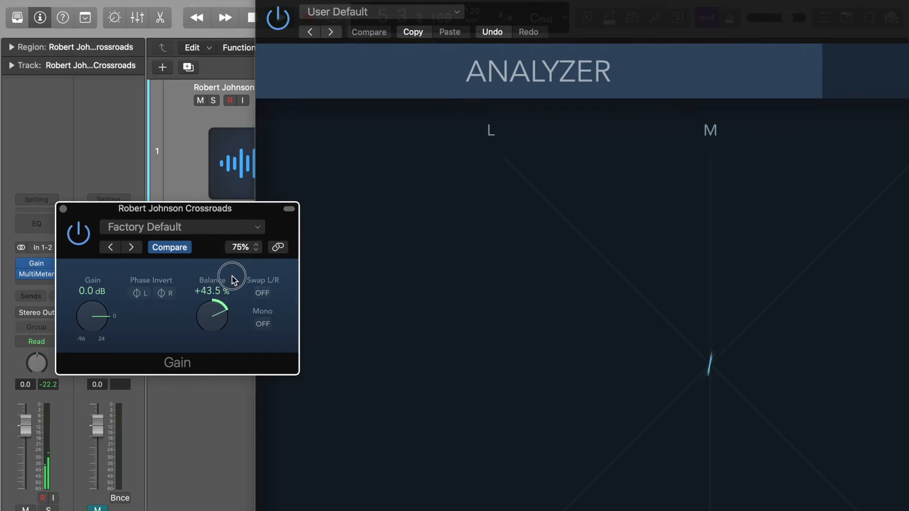
drag(231, 275, 228, 296)
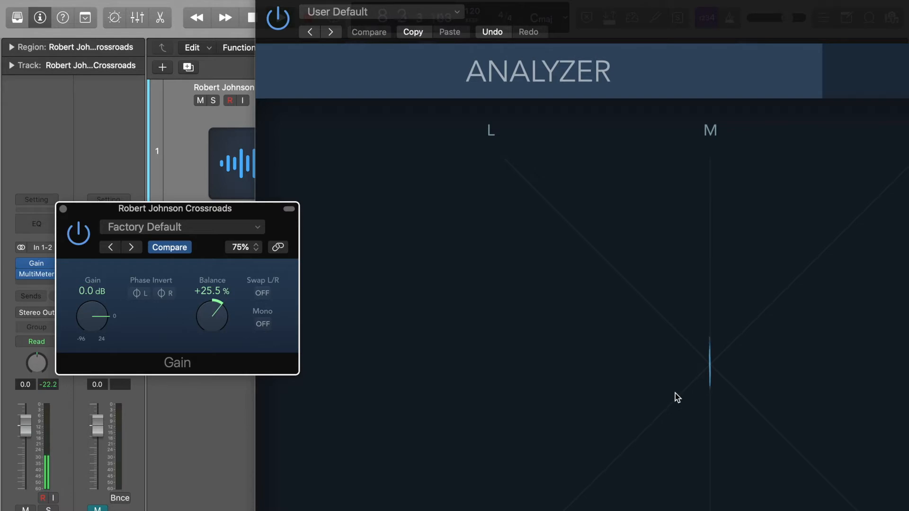
mouse_move(561, 335)
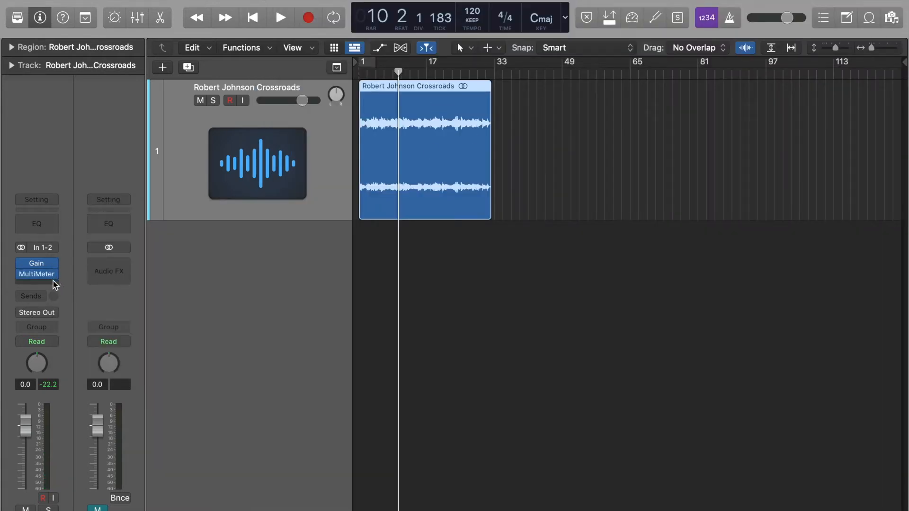
mouse_move(52, 286)
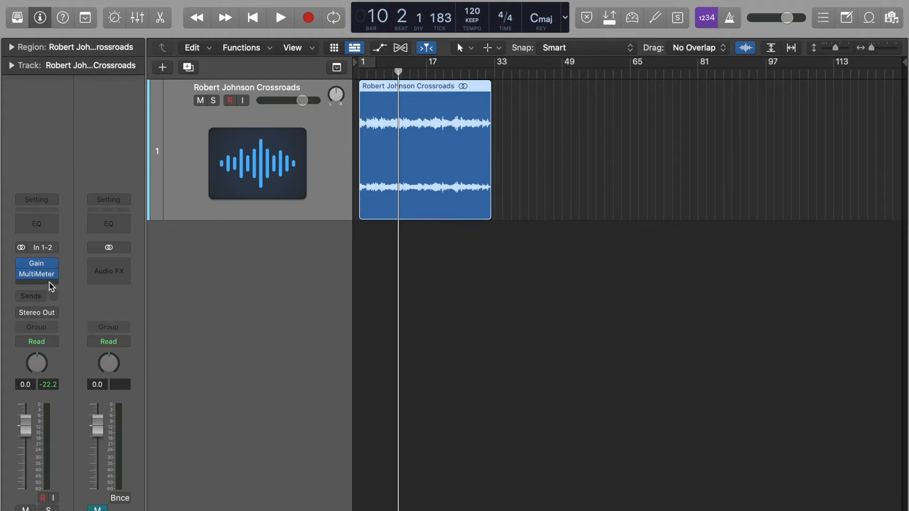
Step: Insert a Loudness Meter on the track after the other effects
click(37, 273)
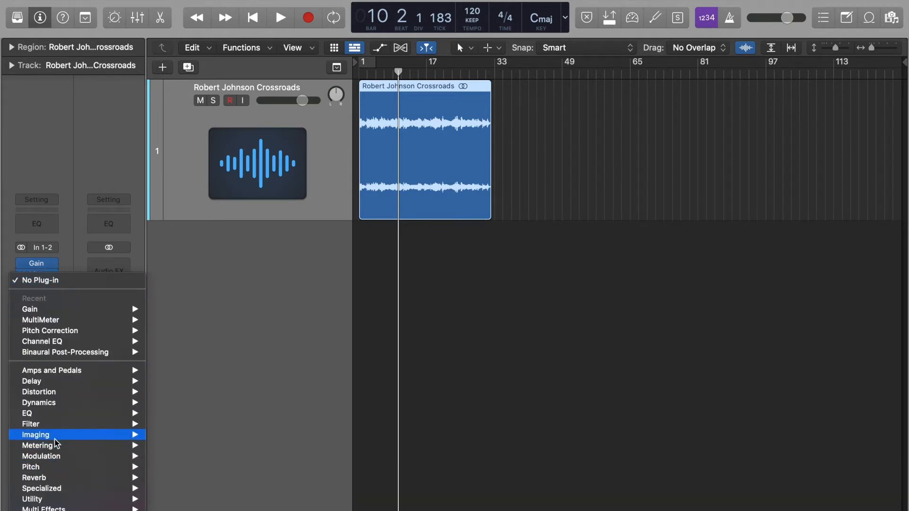
mouse_move(37, 445)
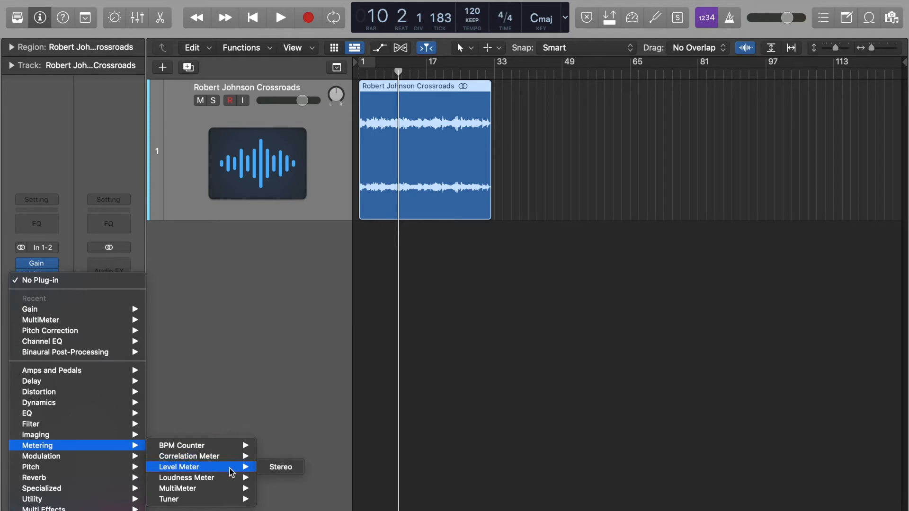
click(187, 477)
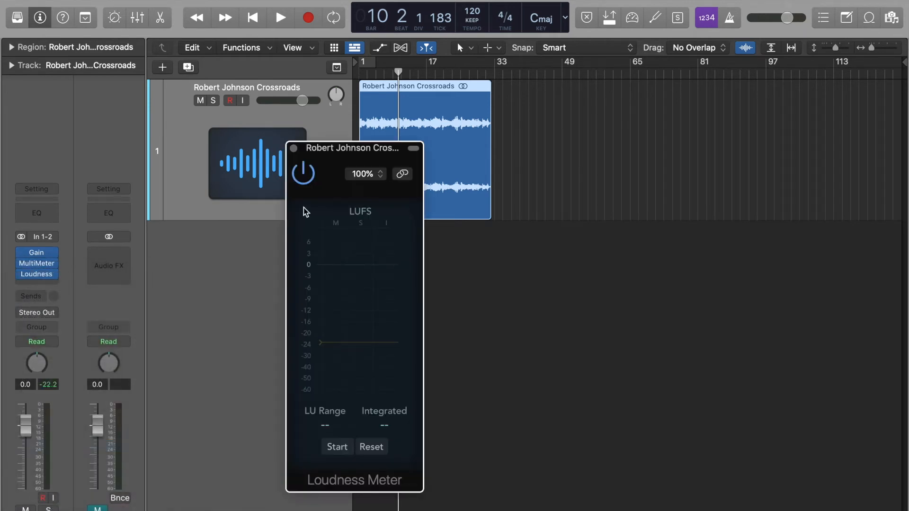
drag(347, 148, 594, 75)
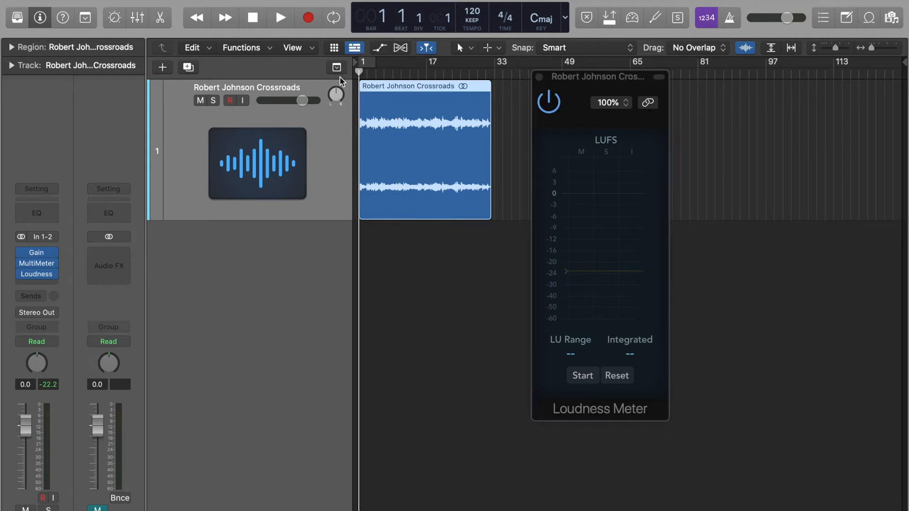
mouse_move(492, 241)
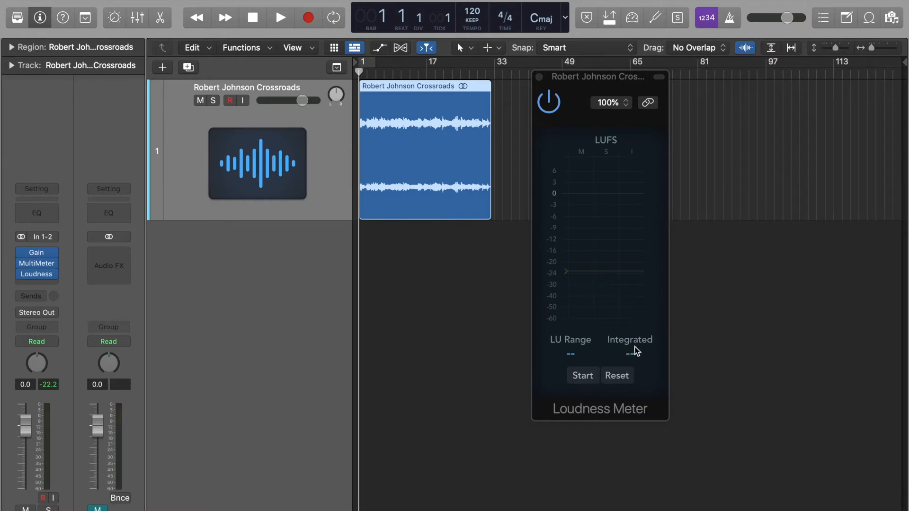
Step: Measure a playback pass, reading about -36 LUFS integrated with an LU range of 6.1
click(583, 375)
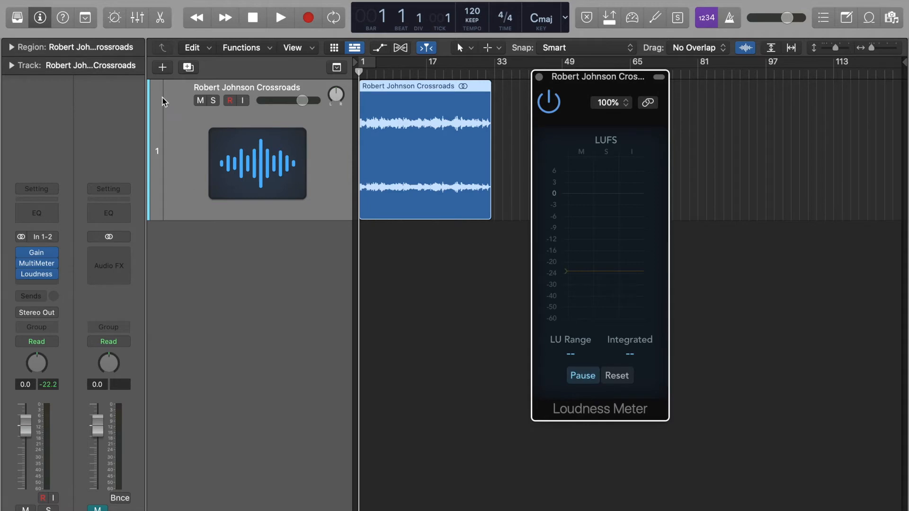
click(281, 18)
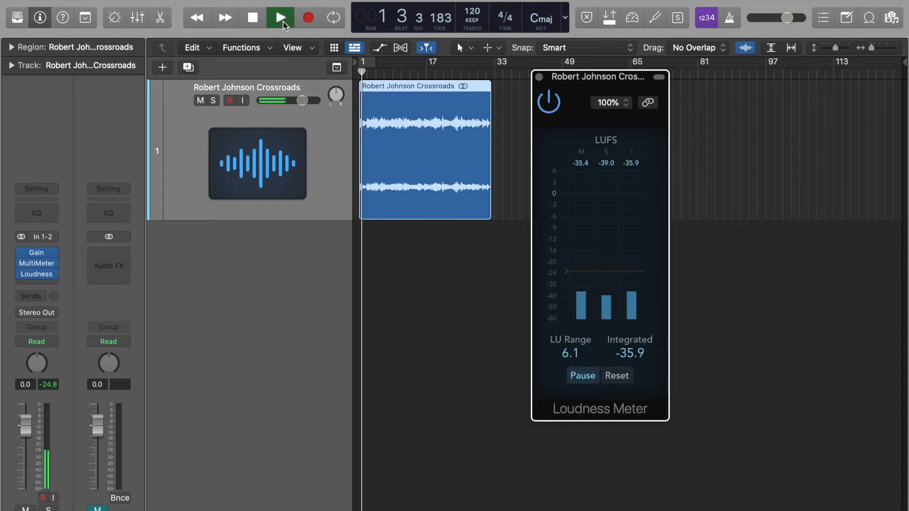
click(280, 17)
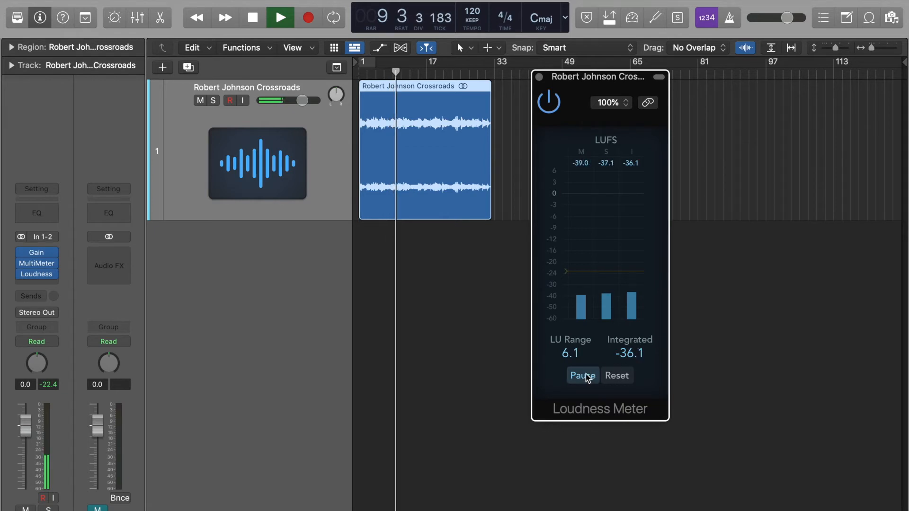
click(582, 376)
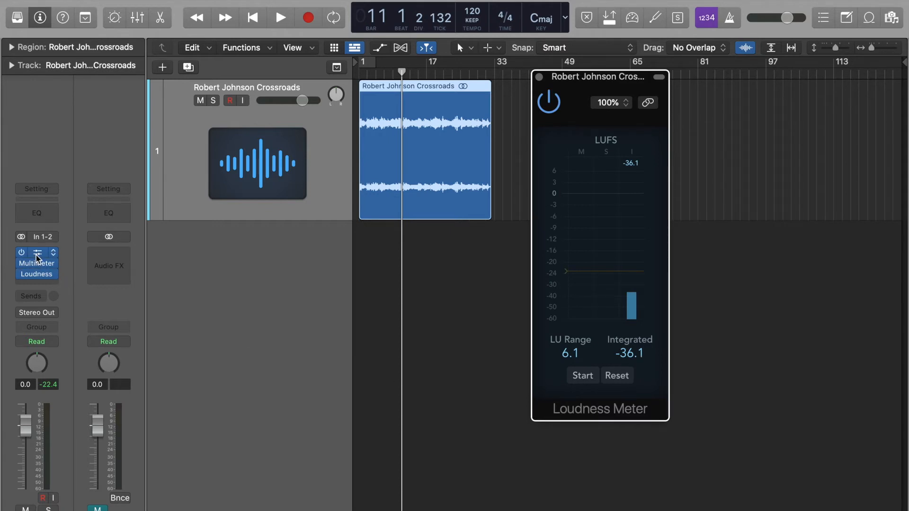
Step: Raise the Gain toward +19-20 dB while re-measuring the integrated loudness
click(35, 252)
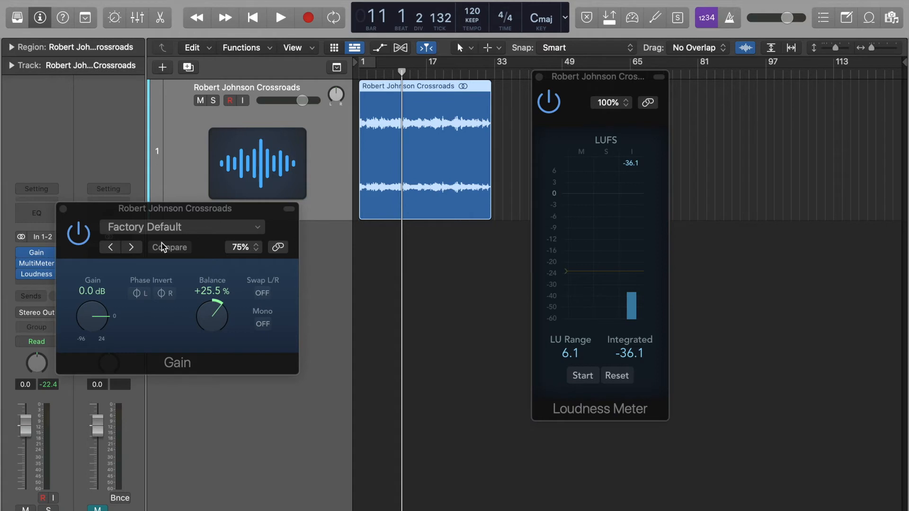
mouse_move(93, 320)
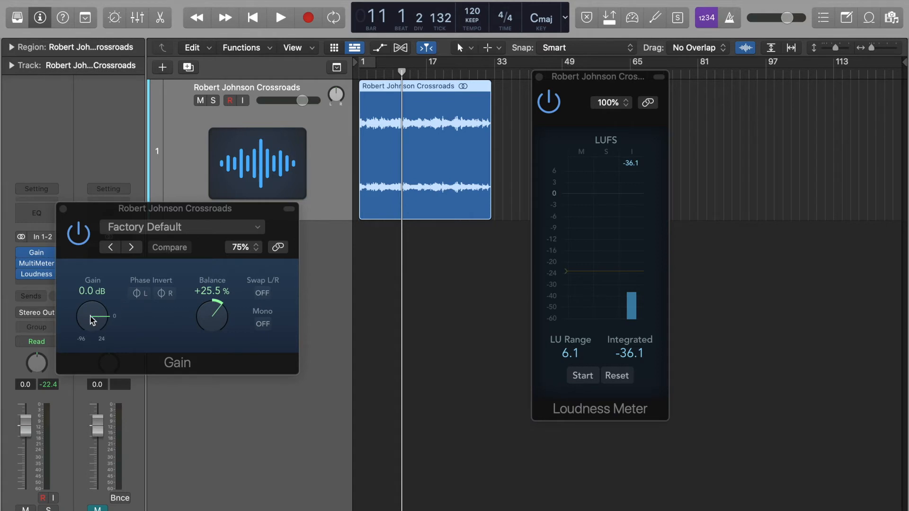
drag(91, 319, 90, 298)
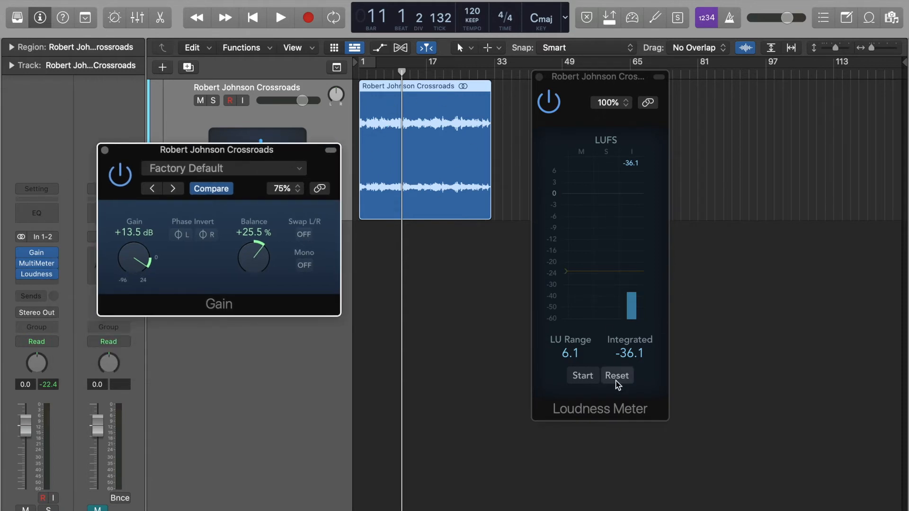
click(616, 376)
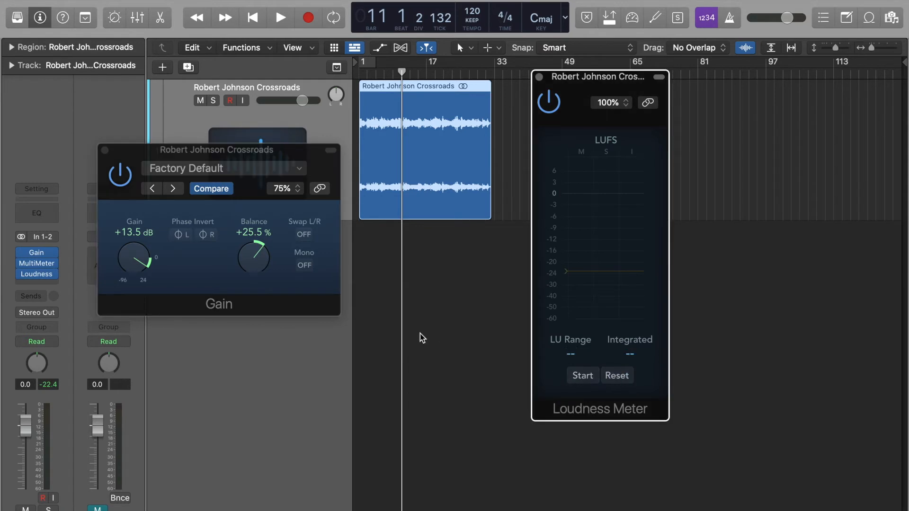
mouse_move(484, 363)
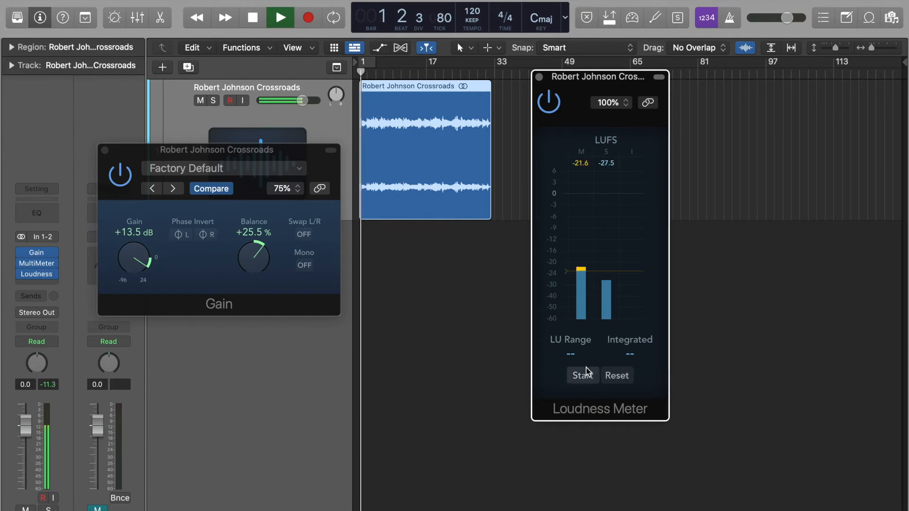
click(583, 375)
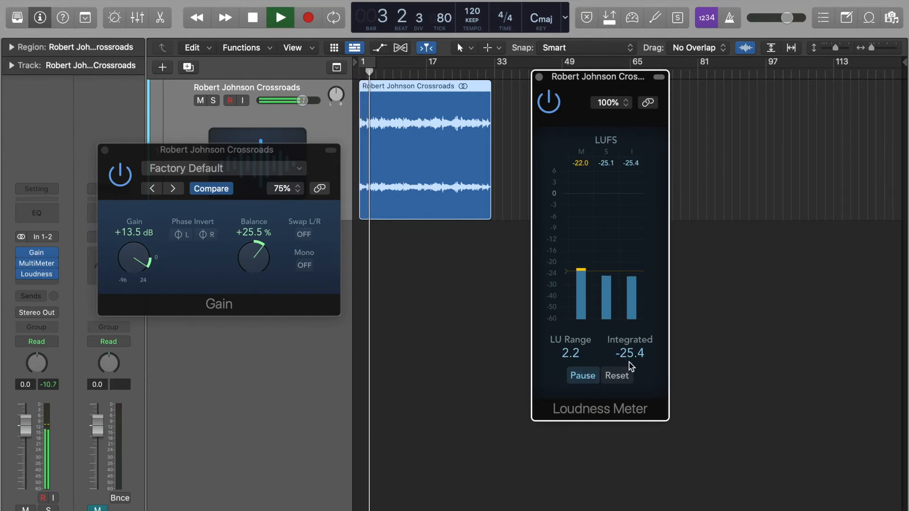
drag(134, 259, 138, 249)
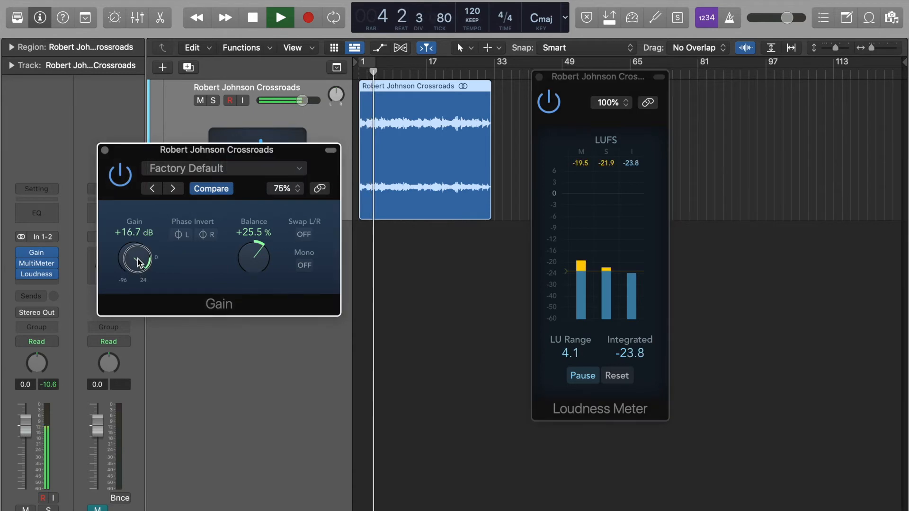
drag(135, 259, 139, 249)
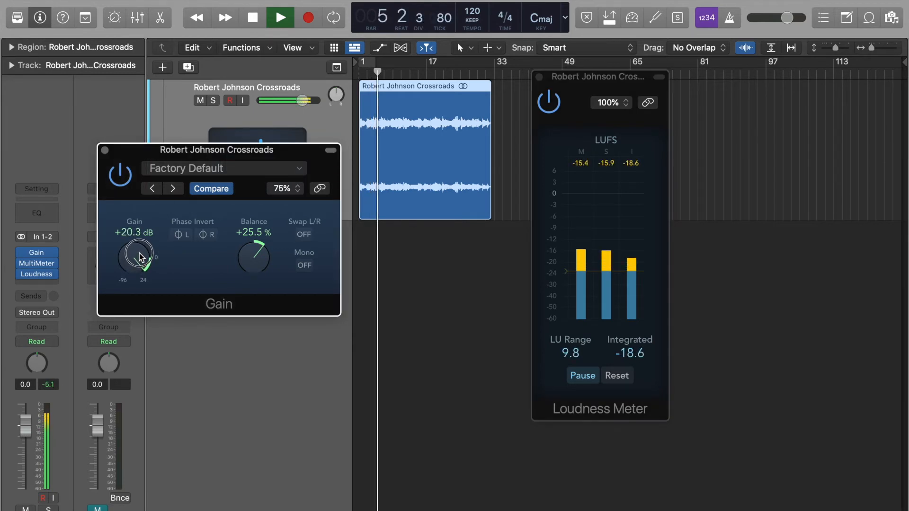
drag(135, 257, 139, 252)
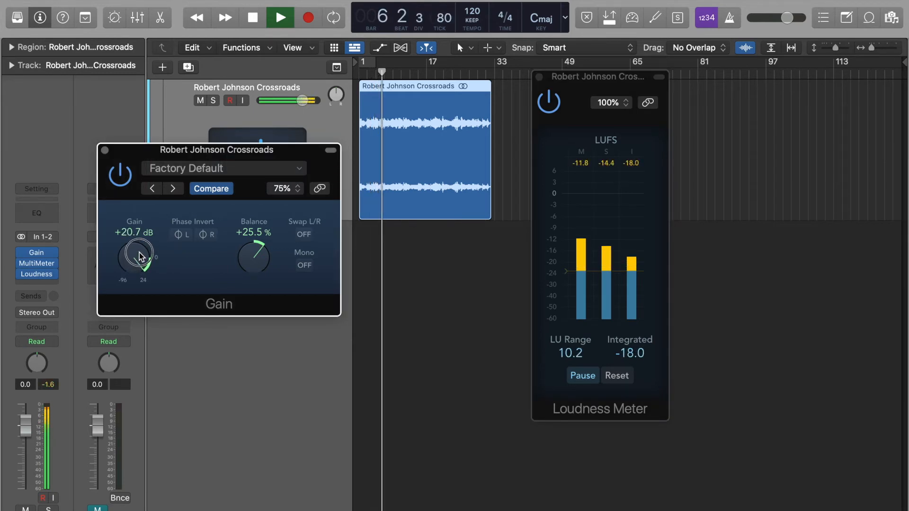
drag(133, 255, 128, 264)
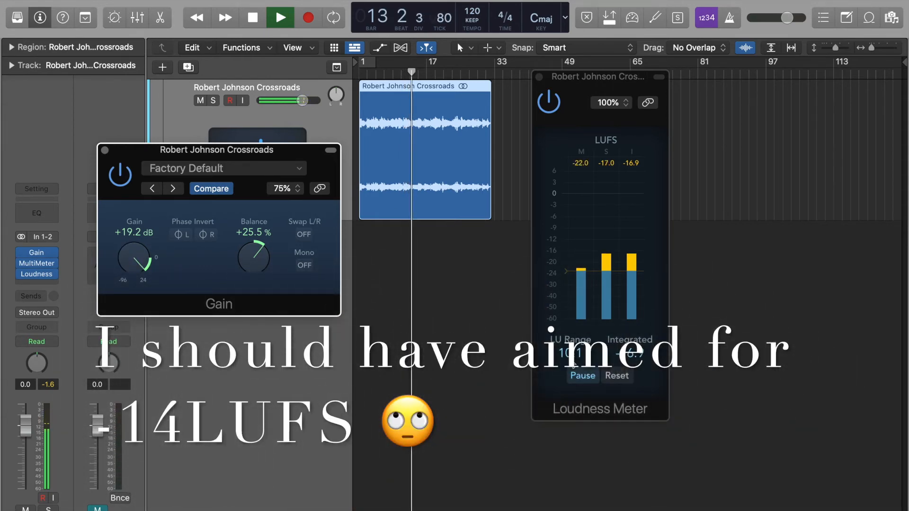
Step: Settle the gain at about +20.2 dB for roughly -16 LUFS, then reset the meter readings
click(582, 376)
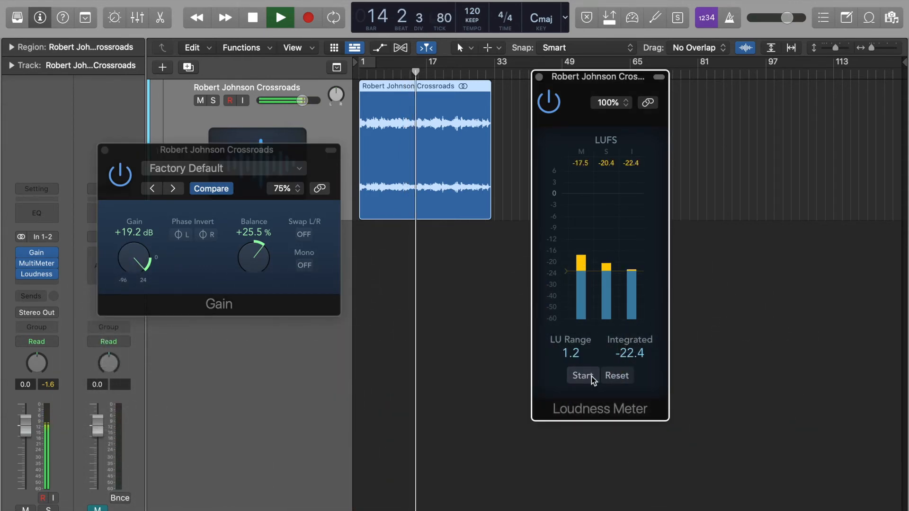
click(583, 375)
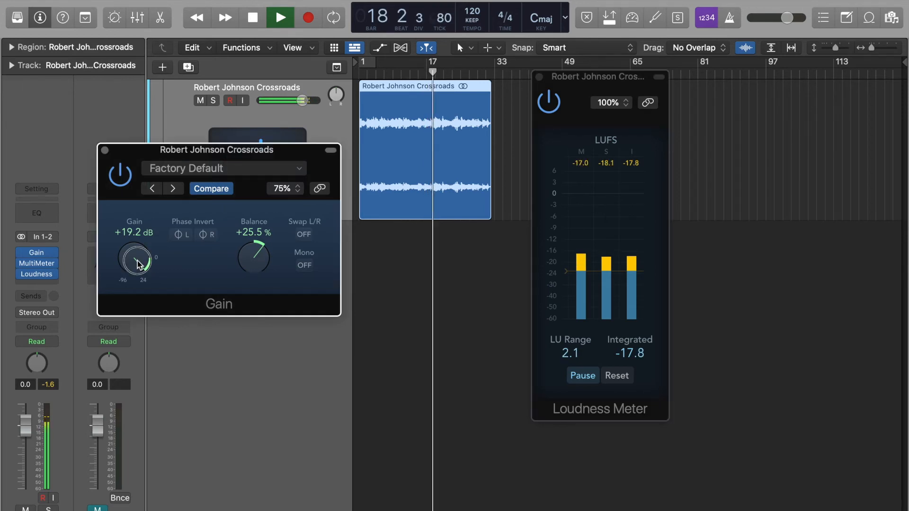
drag(136, 261, 139, 254)
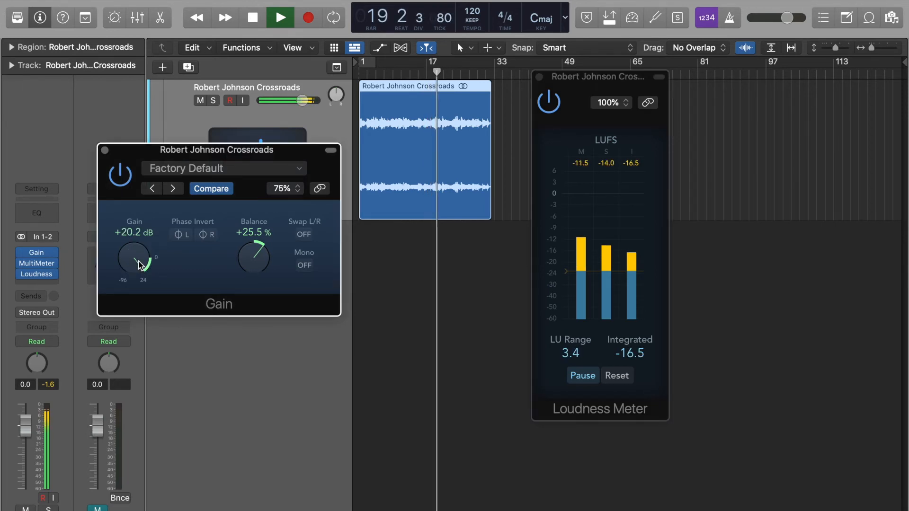
click(280, 17)
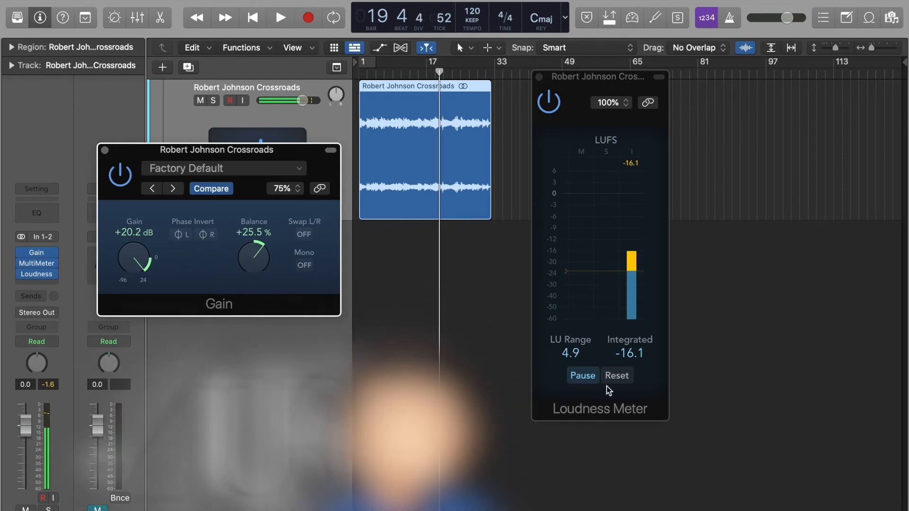
click(616, 375)
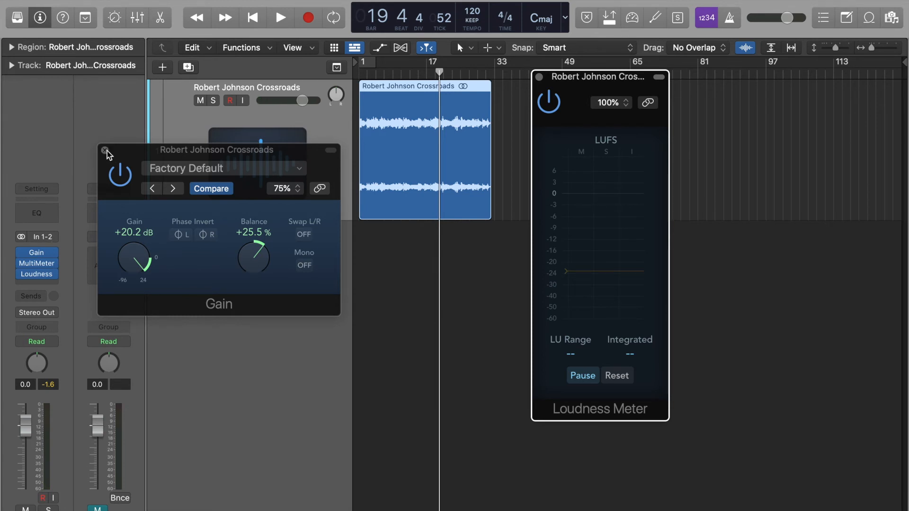
mouse_move(545, 81)
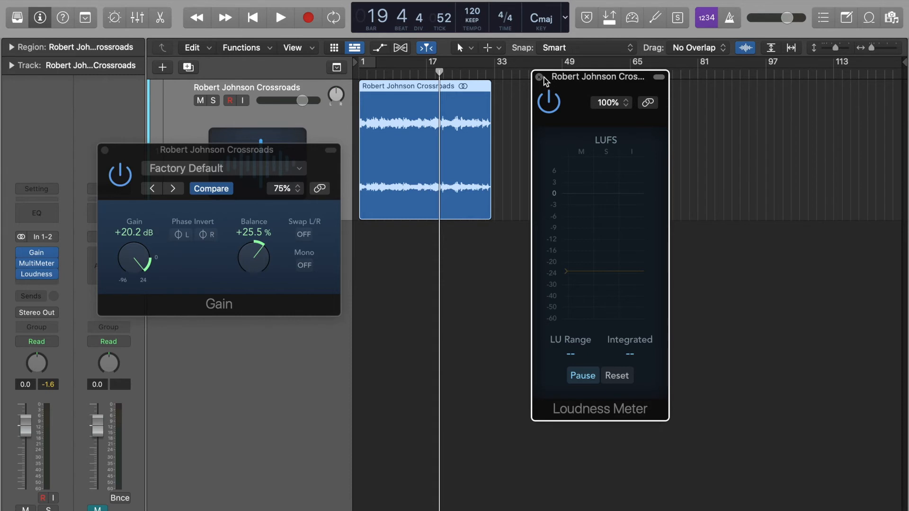
Step: Close the Gain and Loudness windows and insert a stereo Level Meter at the end of the chain
click(540, 76)
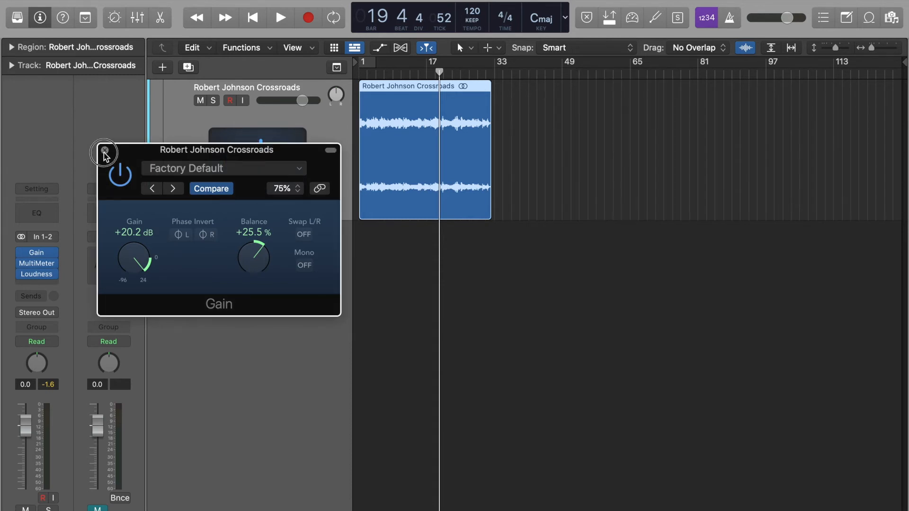
click(106, 152)
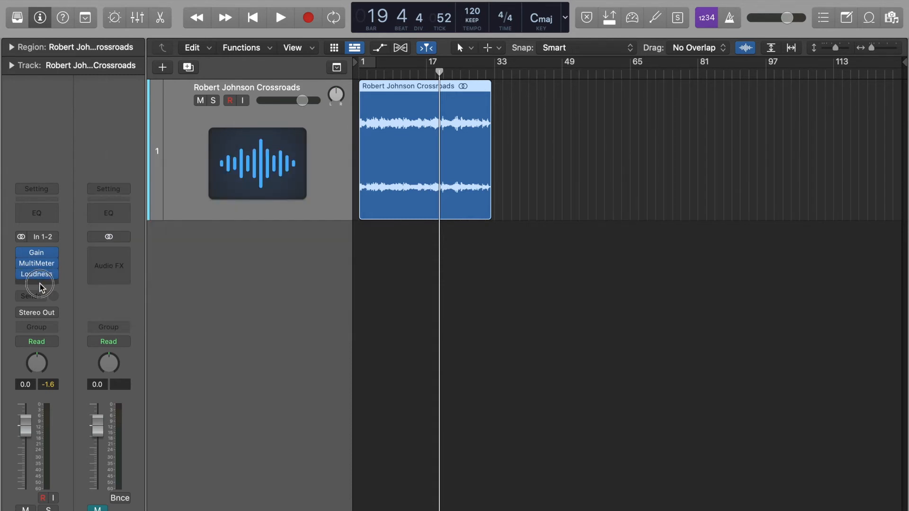
click(37, 274)
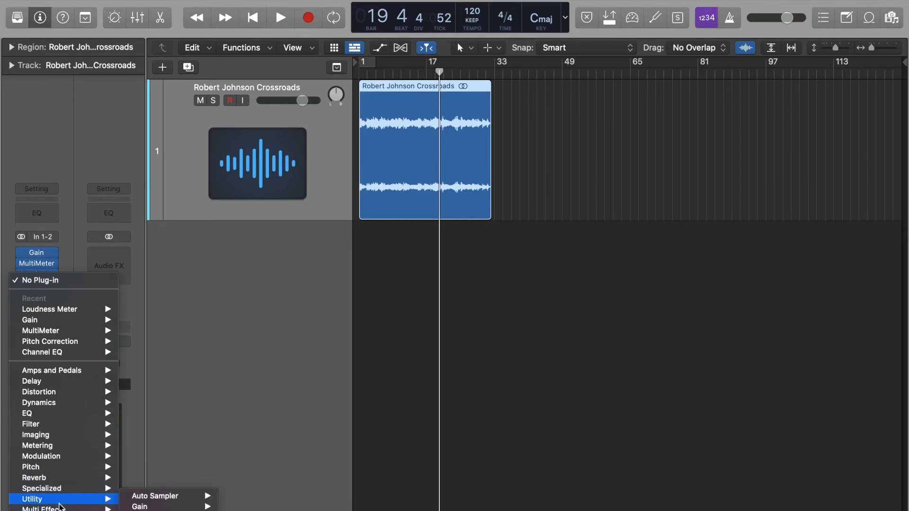
mouse_move(37, 445)
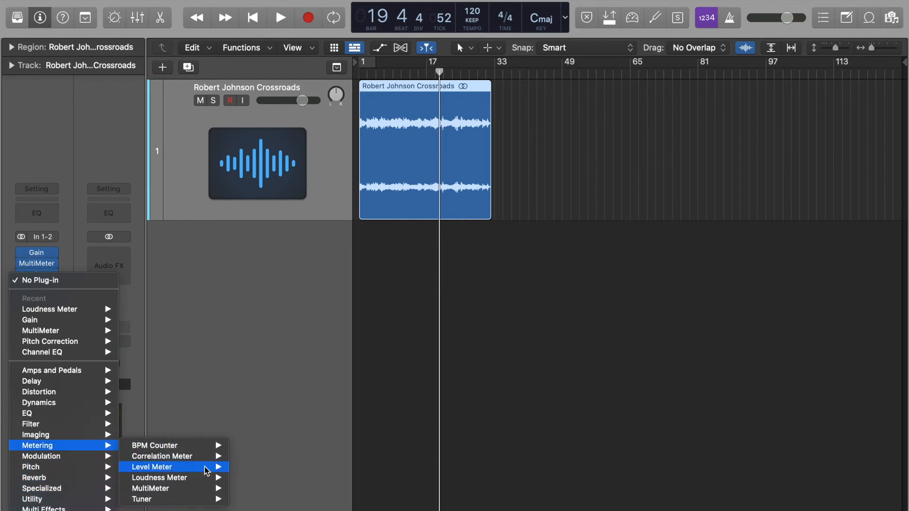
mouse_move(151, 467)
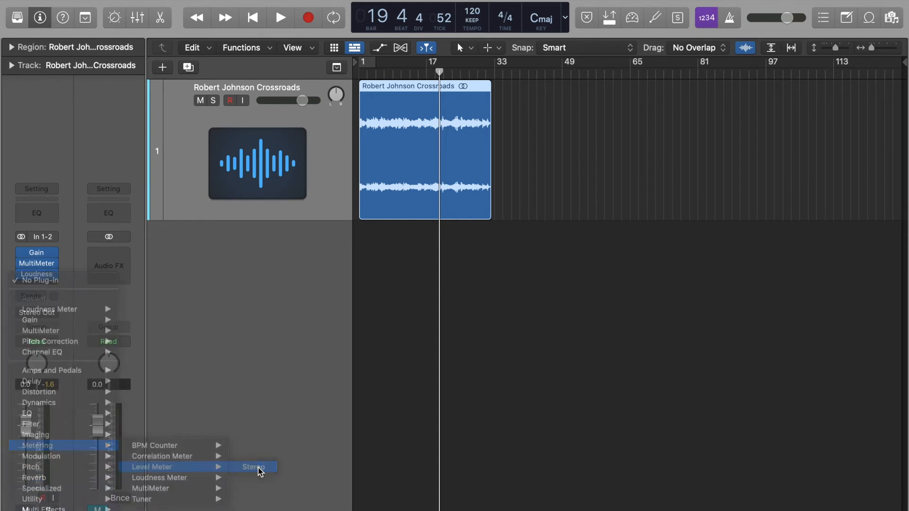
click(253, 467)
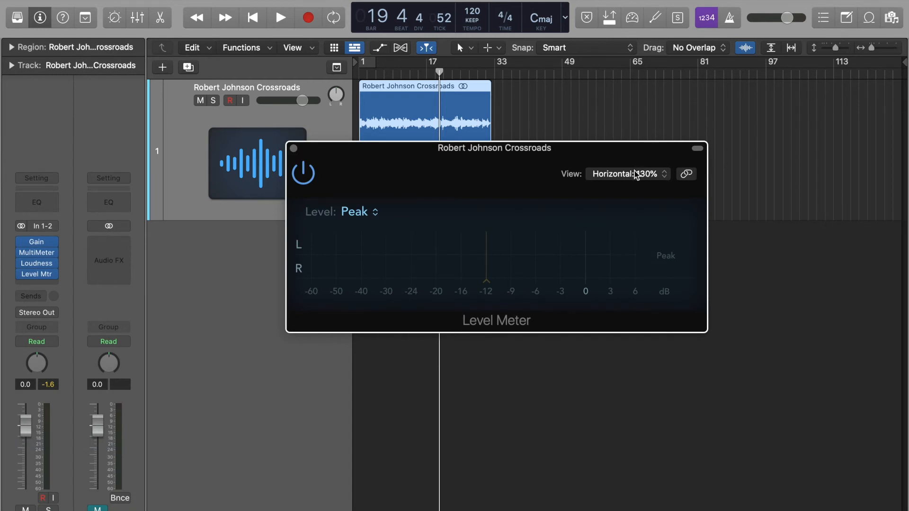
Step: Show the Level Meter vertically reading True Peak, about -2.9 dB during playback
click(627, 174)
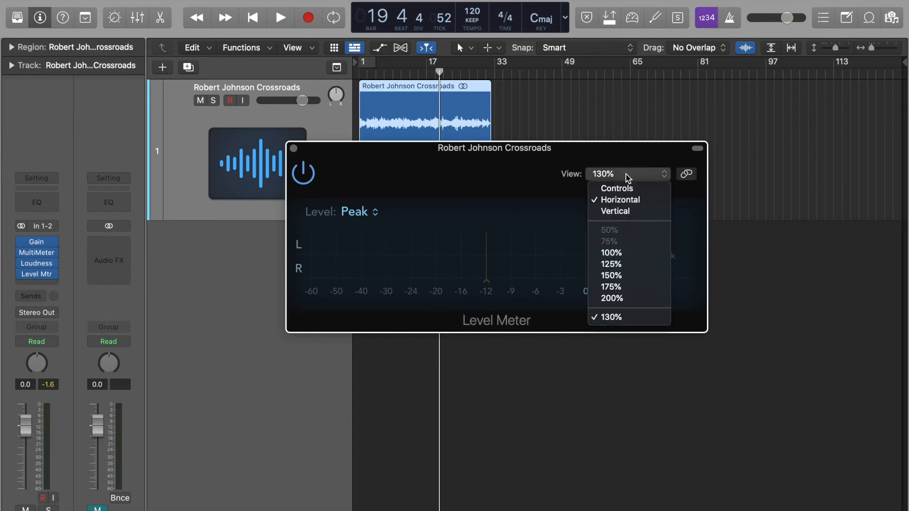
click(620, 200)
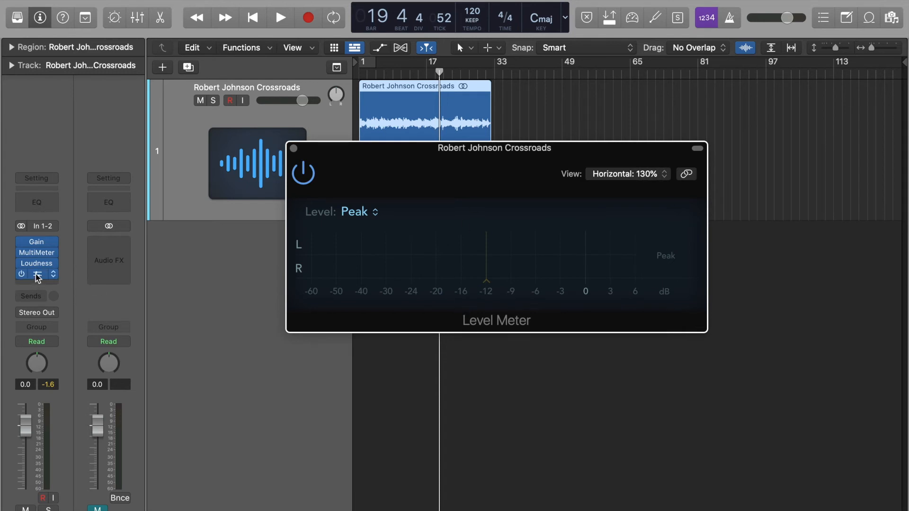
click(628, 174)
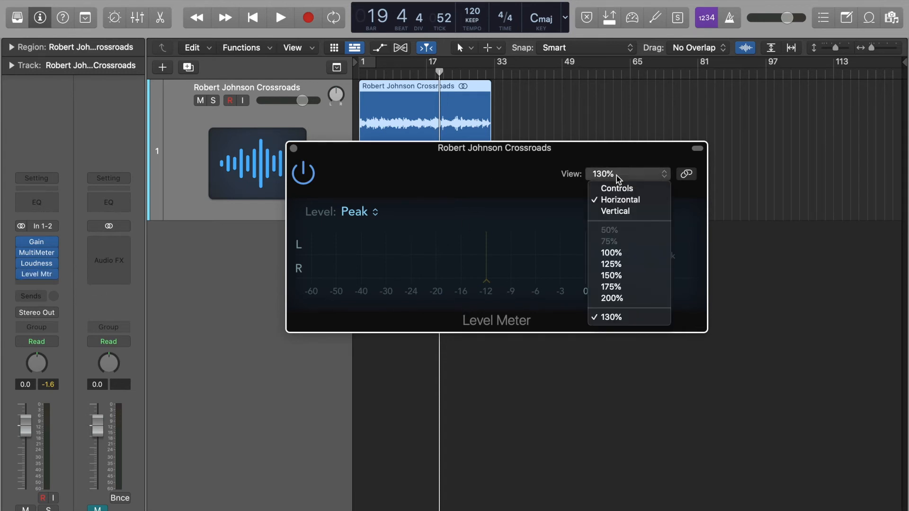
click(615, 211)
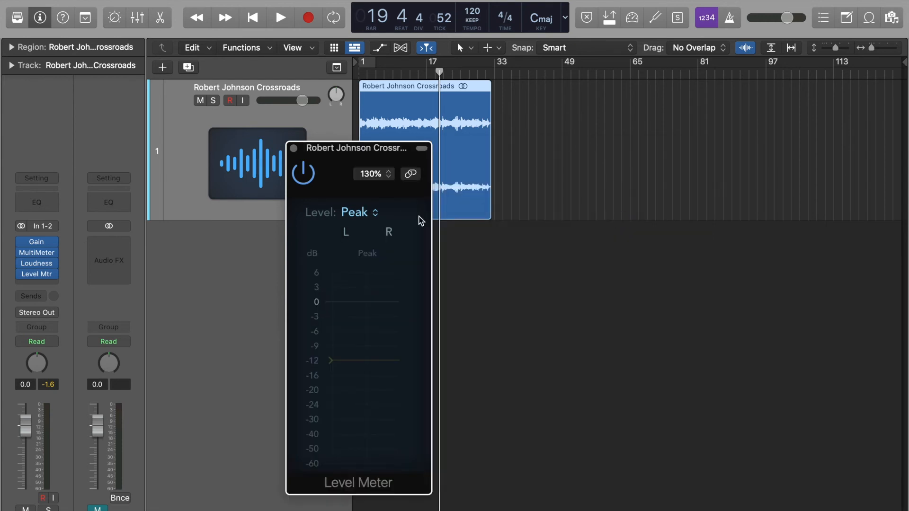
click(355, 212)
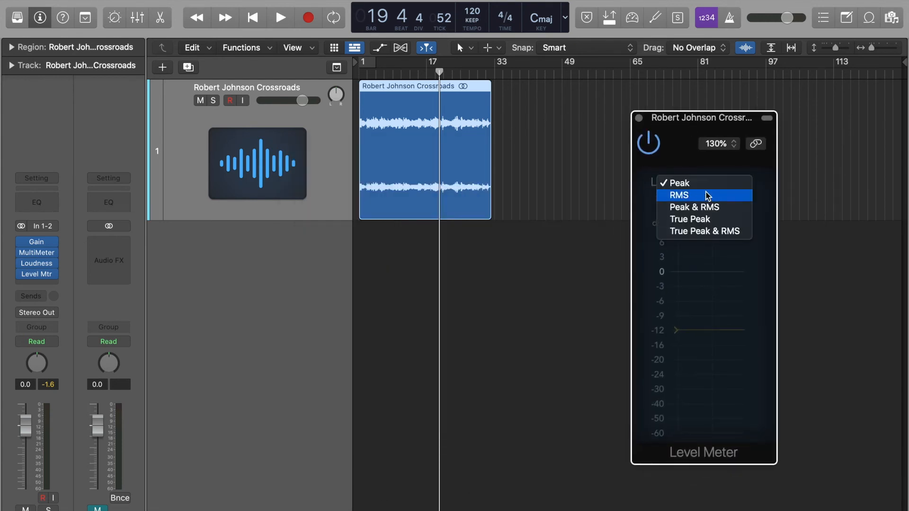
mouse_move(707, 218)
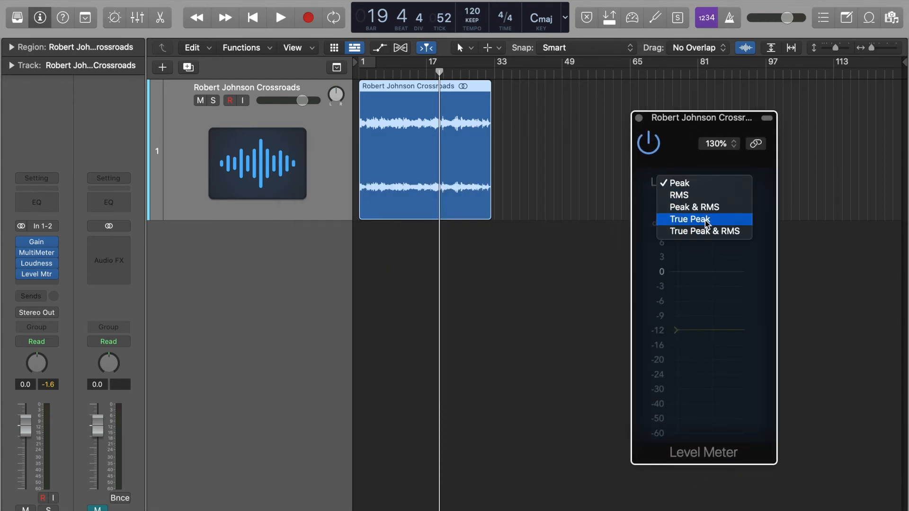
click(689, 219)
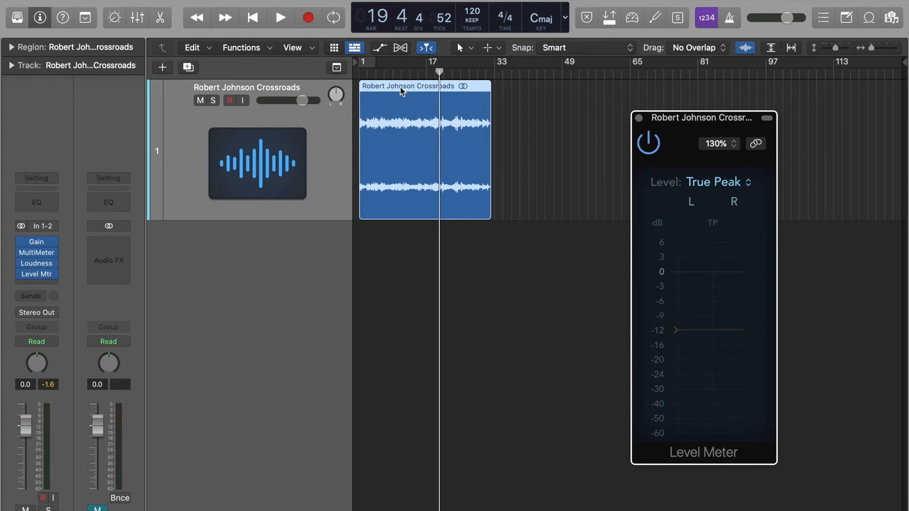
click(280, 17)
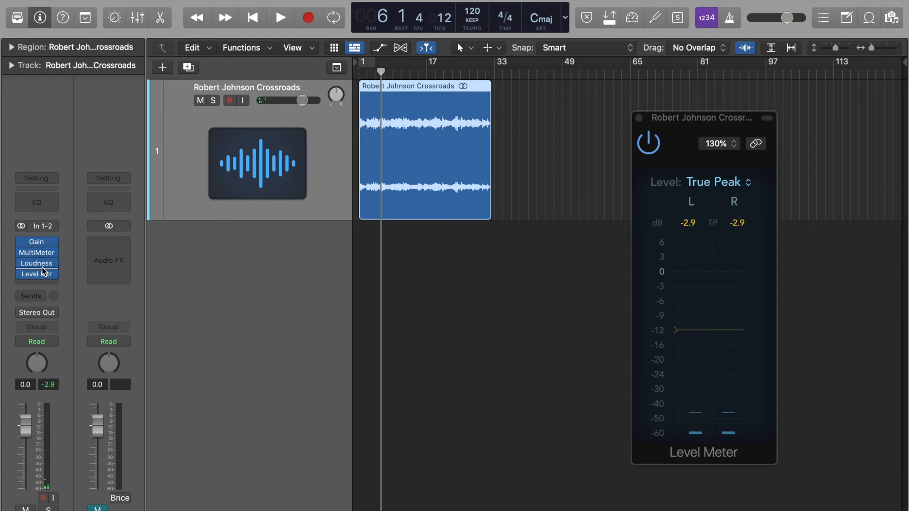
Step: Insert a stereo Adaptive Limiter and lower its Out Ceiling to -0.2 dB
click(29, 273)
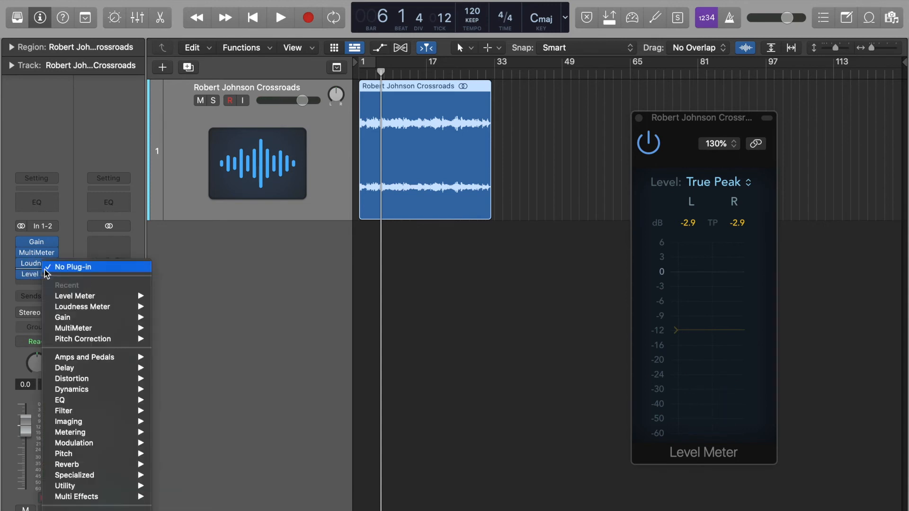
mouse_move(72, 389)
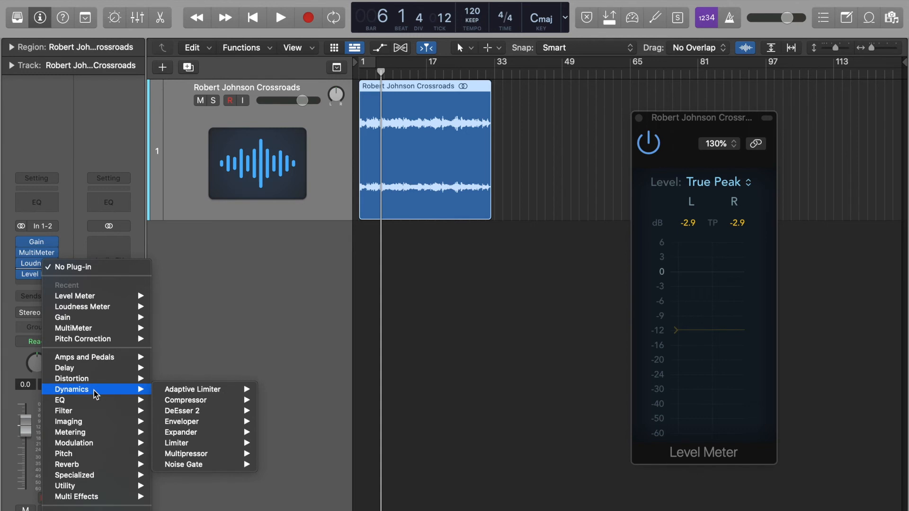
mouse_move(192, 389)
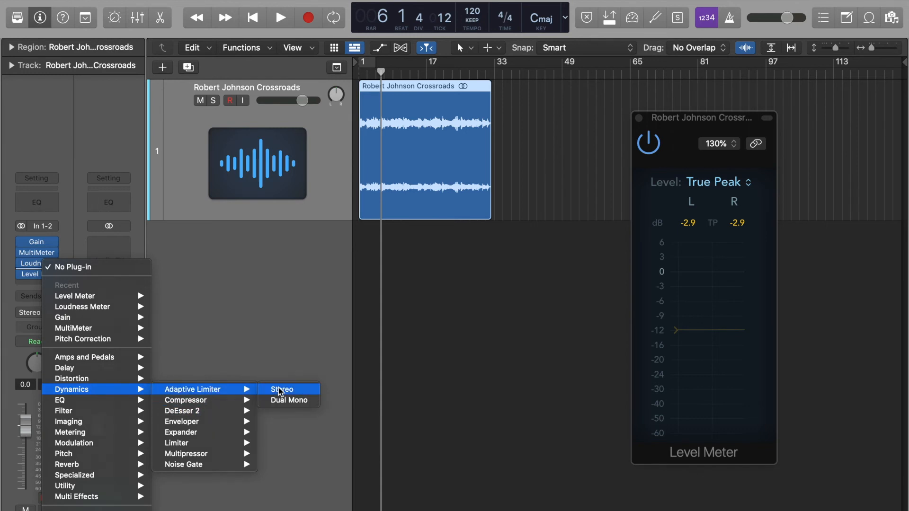
click(281, 389)
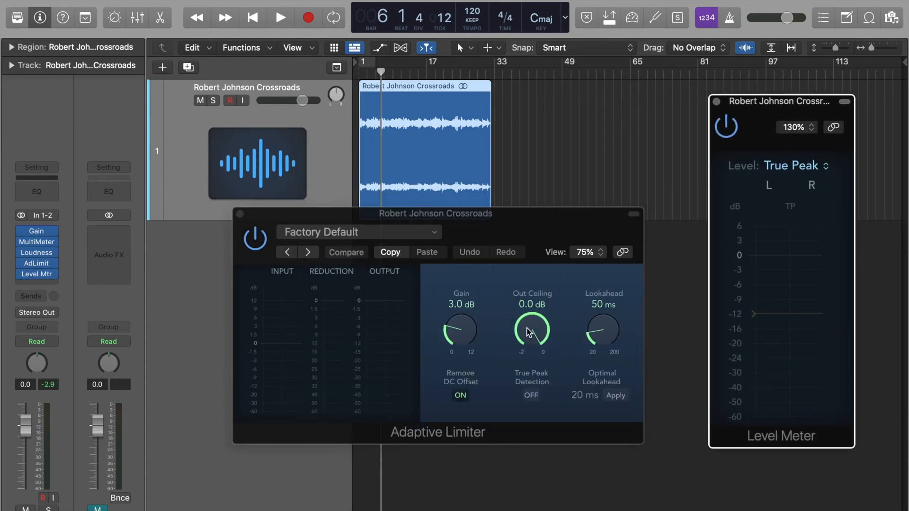
drag(532, 331, 528, 336)
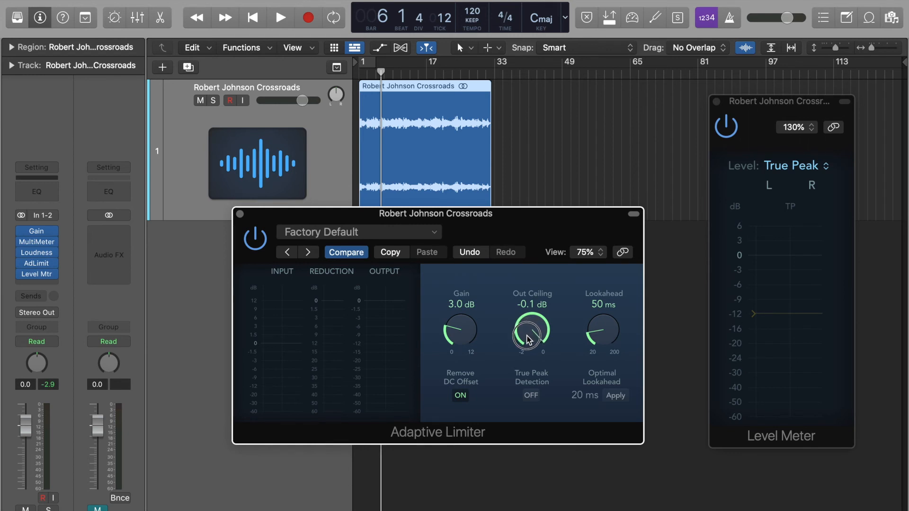
drag(530, 334, 530, 339)
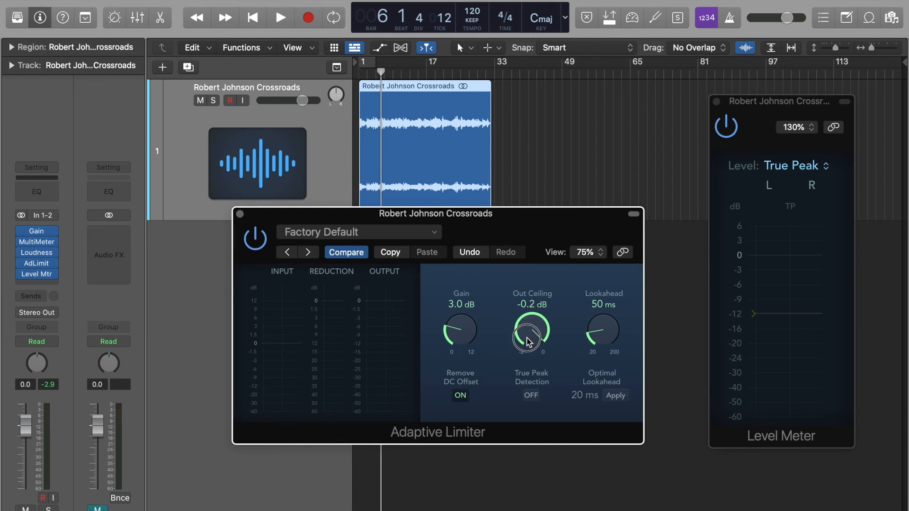
drag(530, 328, 531, 322)
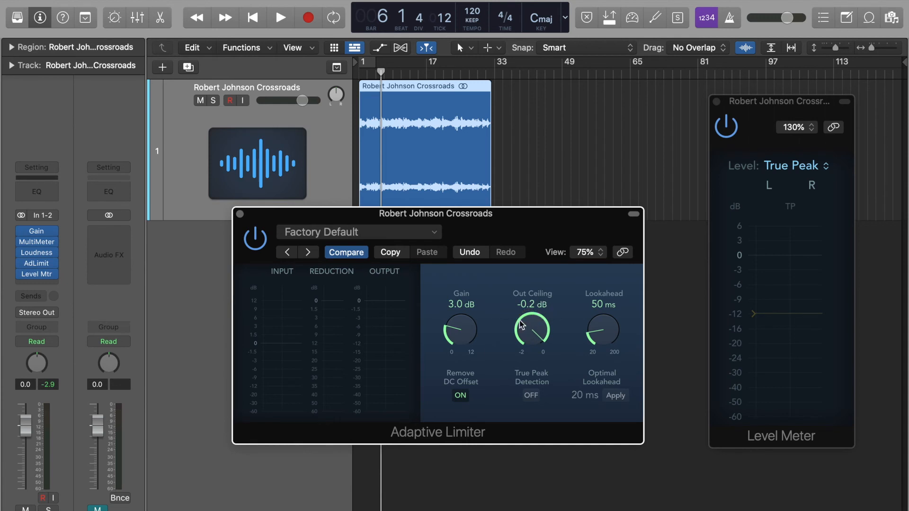
mouse_move(426, 330)
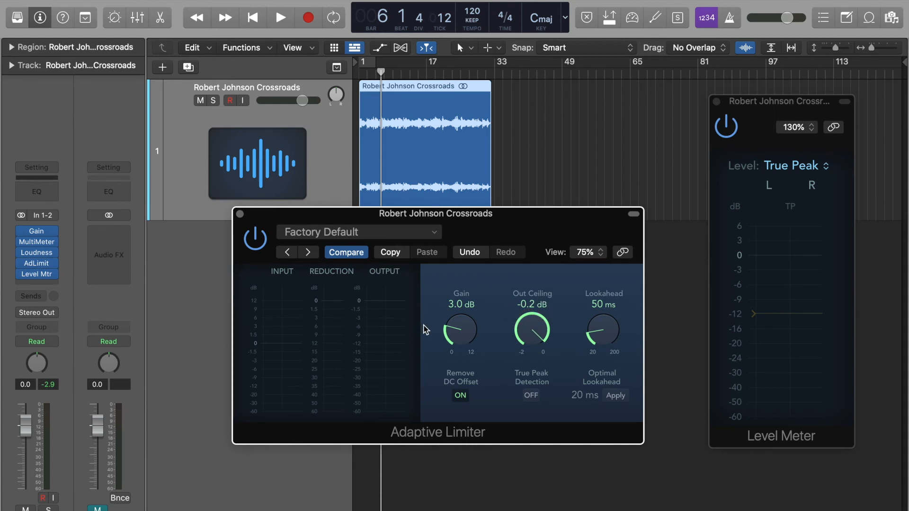
mouse_move(577, 307)
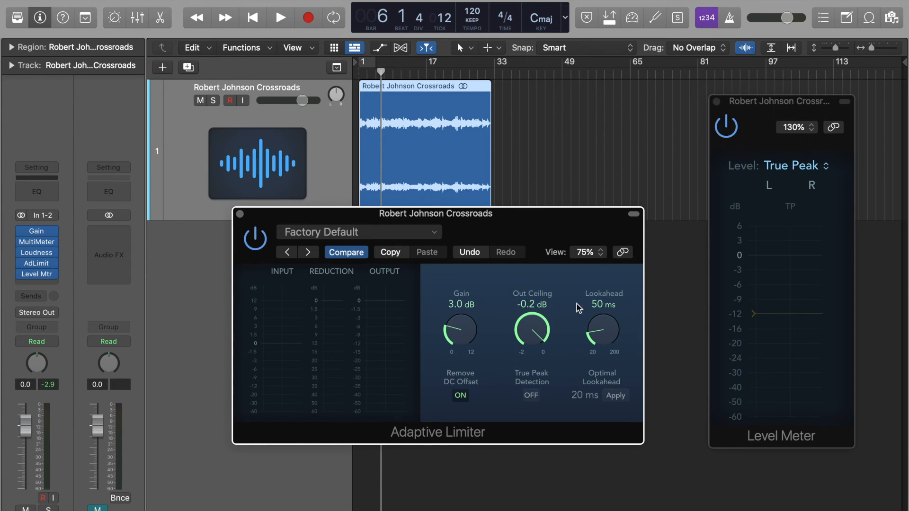
Step: Set the limiter Gain to 0.0 dB and turn True Peak Detection on
drag(460, 324, 457, 350)
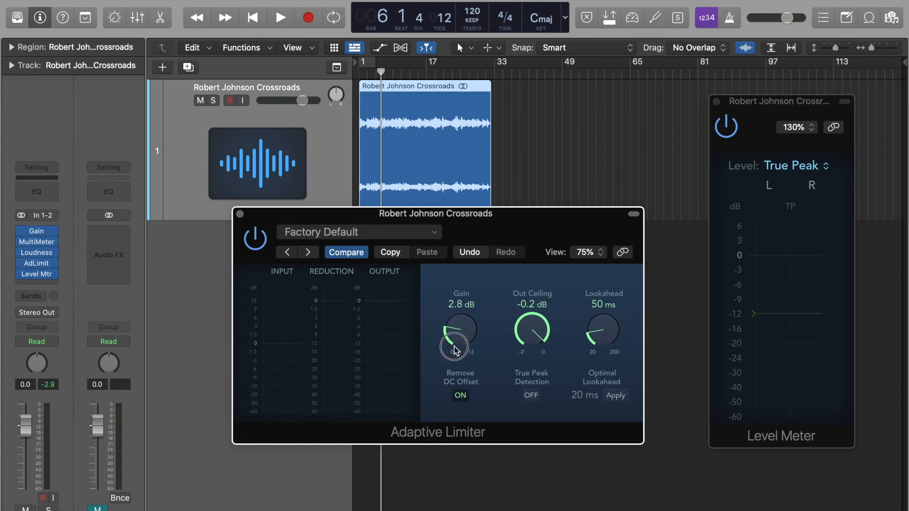
double_click(461, 331)
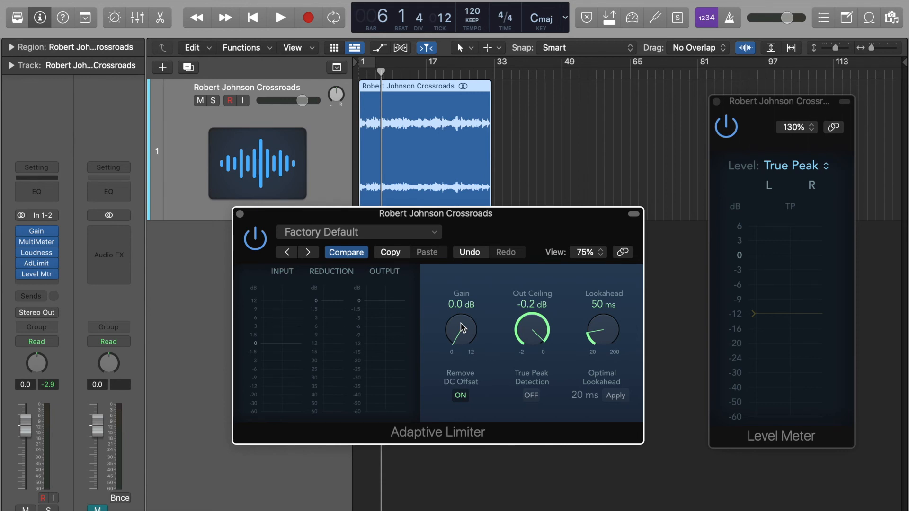
mouse_move(477, 352)
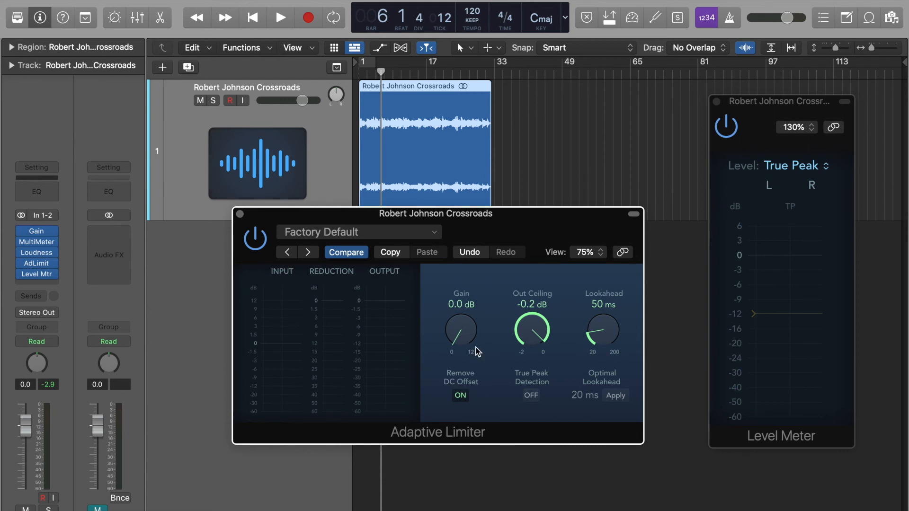
click(530, 395)
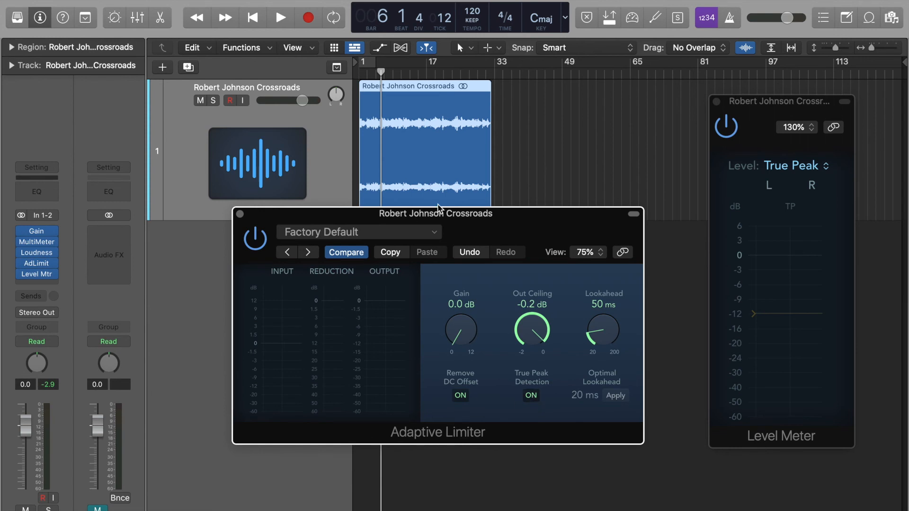
mouse_move(335, 309)
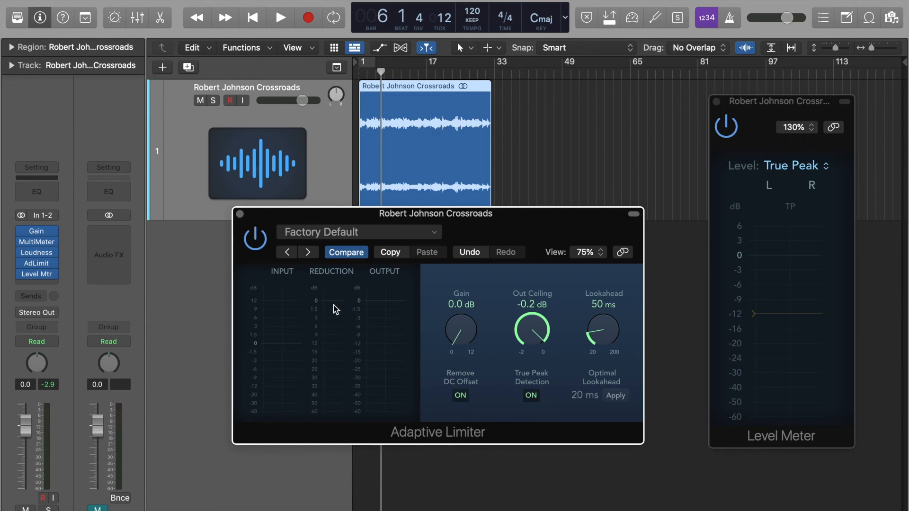
mouse_move(391, 391)
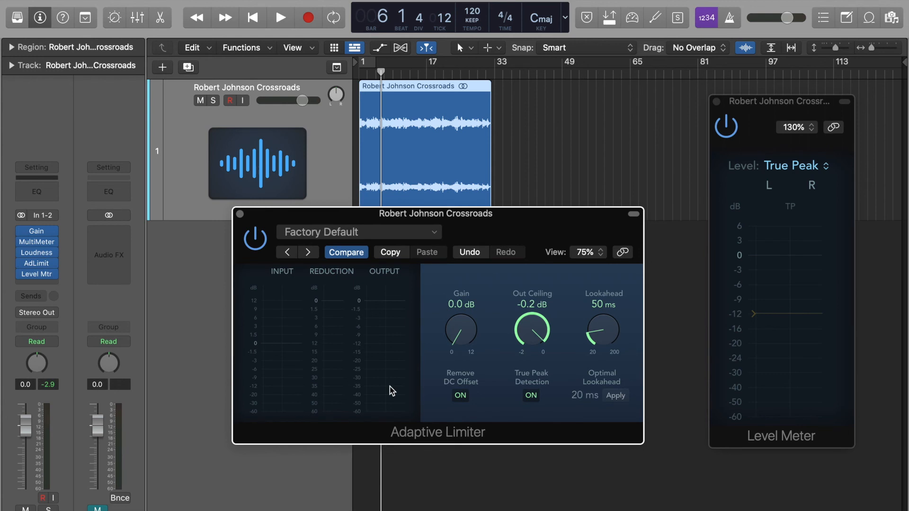
mouse_move(822, 202)
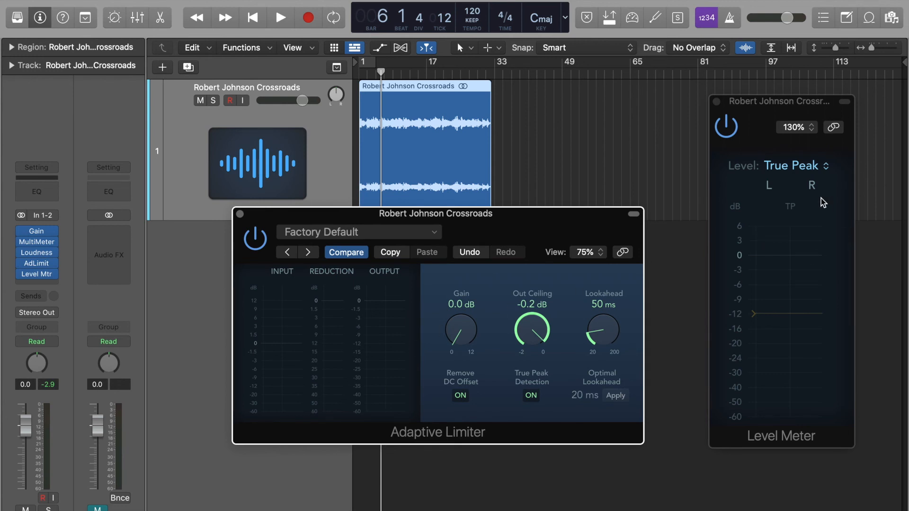
Step: Check -15.7 LUFS integrated and the stereo balance, then close the plug-in windows
click(37, 252)
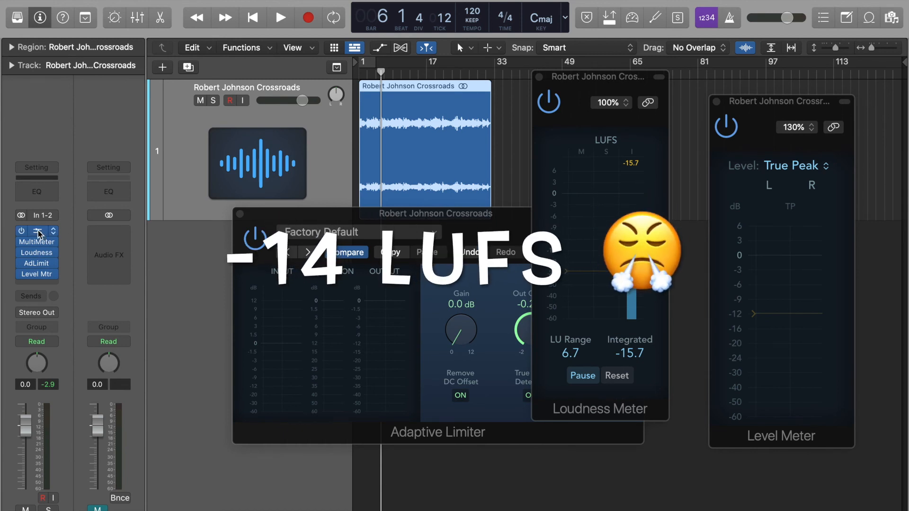
click(36, 231)
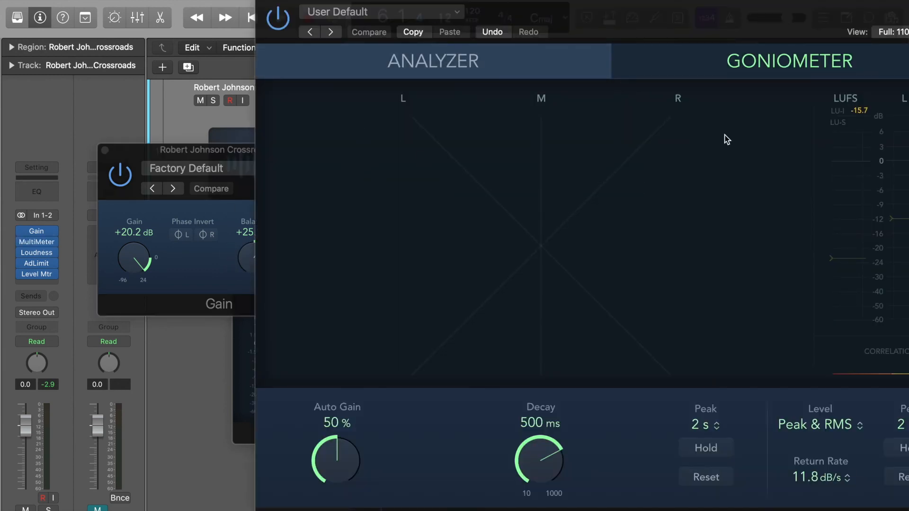
mouse_move(264, 3)
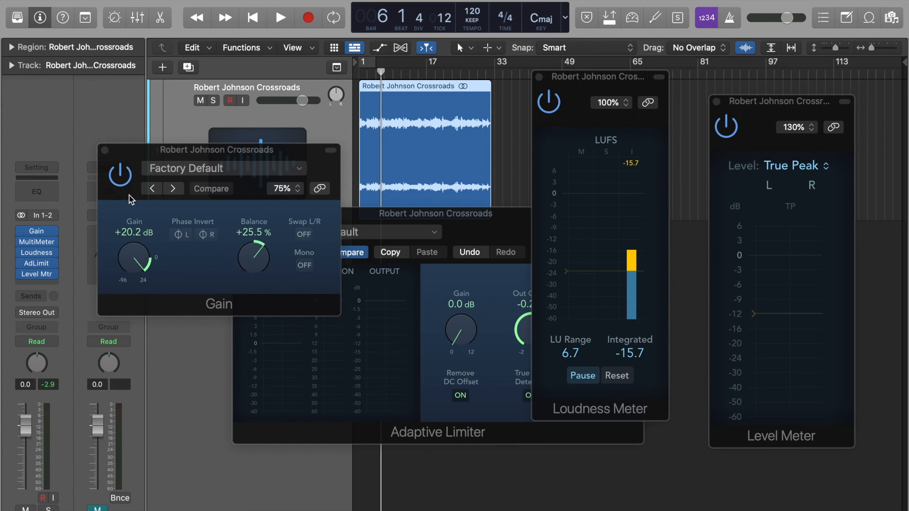
mouse_move(398, 87)
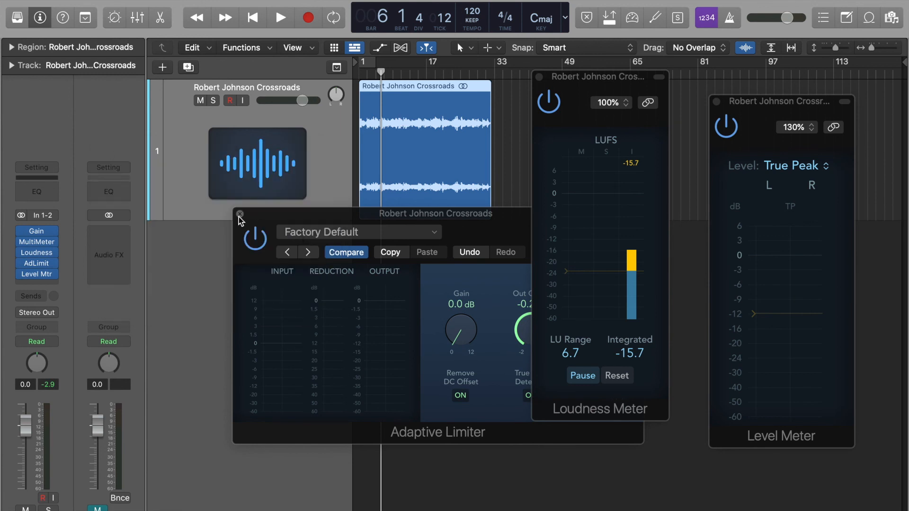
click(240, 213)
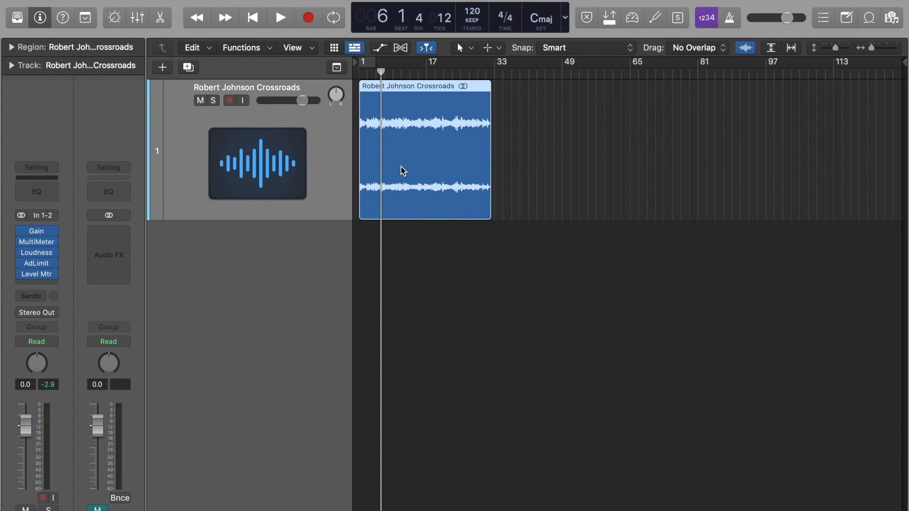
Step: Set up a bounce as a 16-bit PCM Wave file, confirming the 44100 sample rate
click(333, 17)
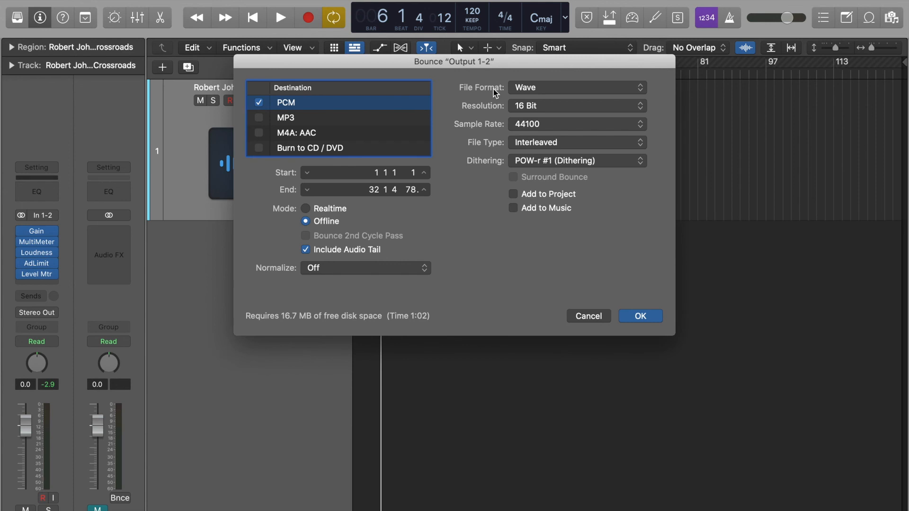
mouse_move(310, 107)
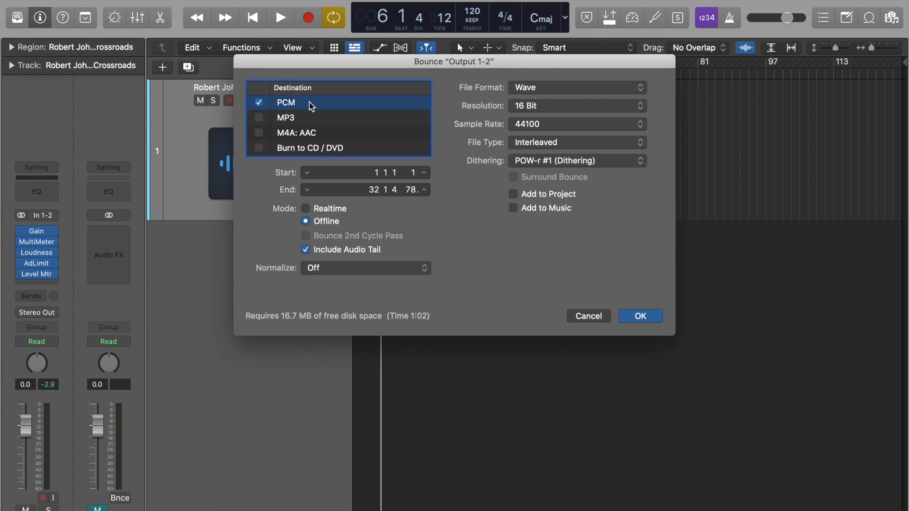
mouse_move(541, 80)
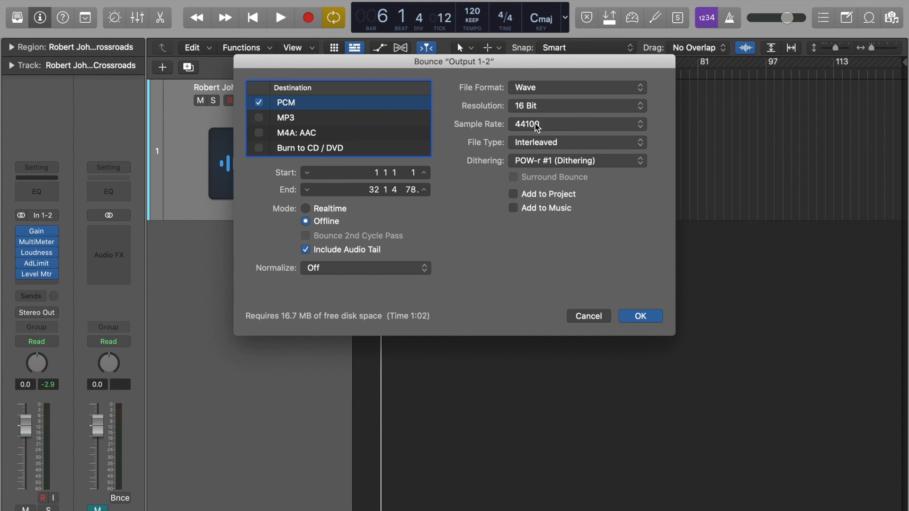
click(574, 123)
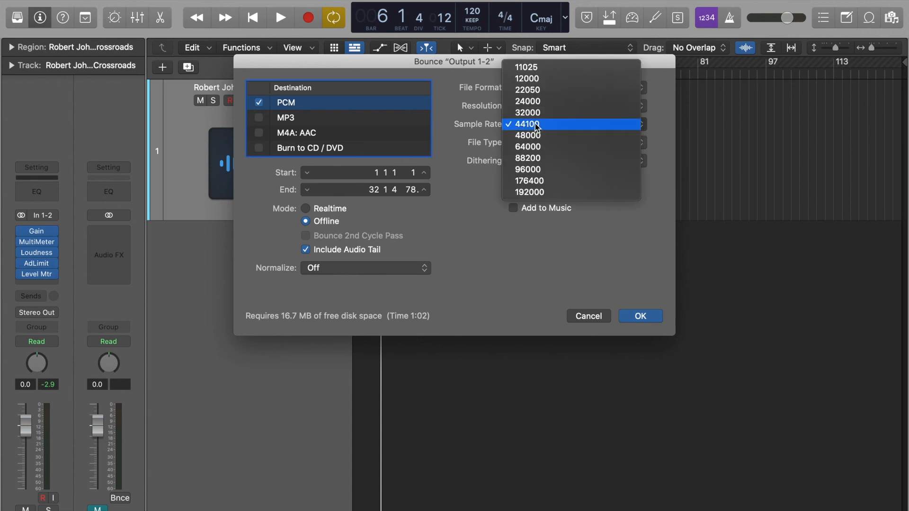
click(527, 123)
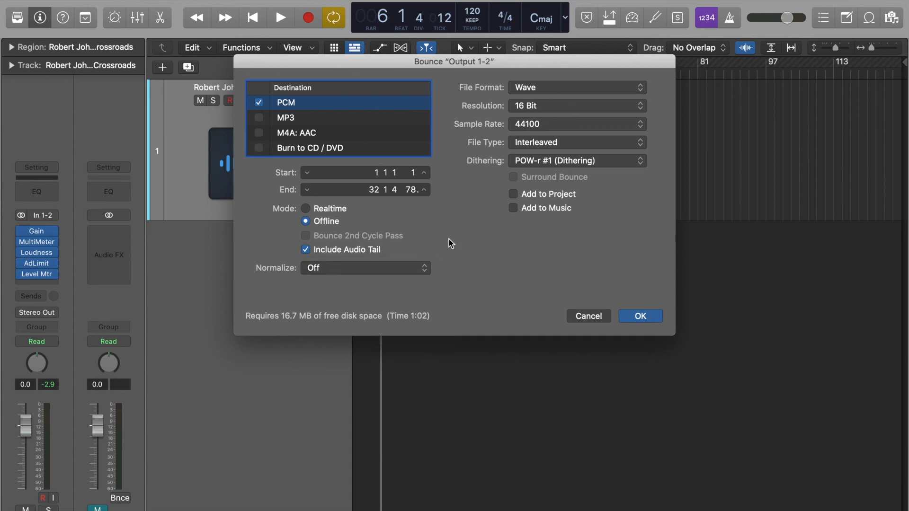
mouse_move(567, 165)
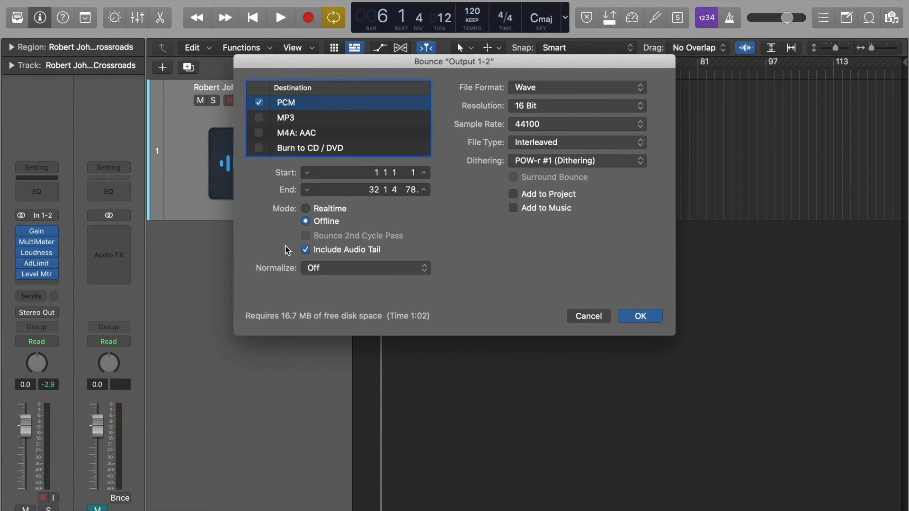
mouse_move(318, 255)
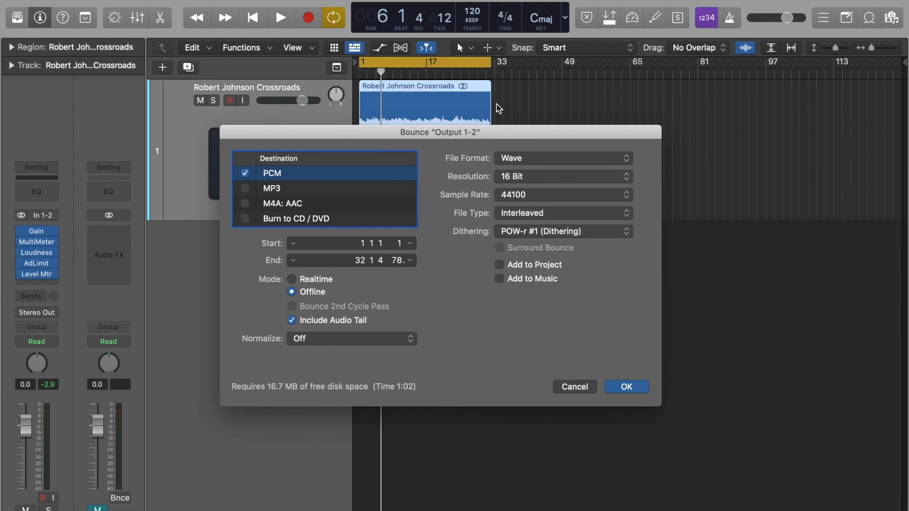
mouse_move(493, 113)
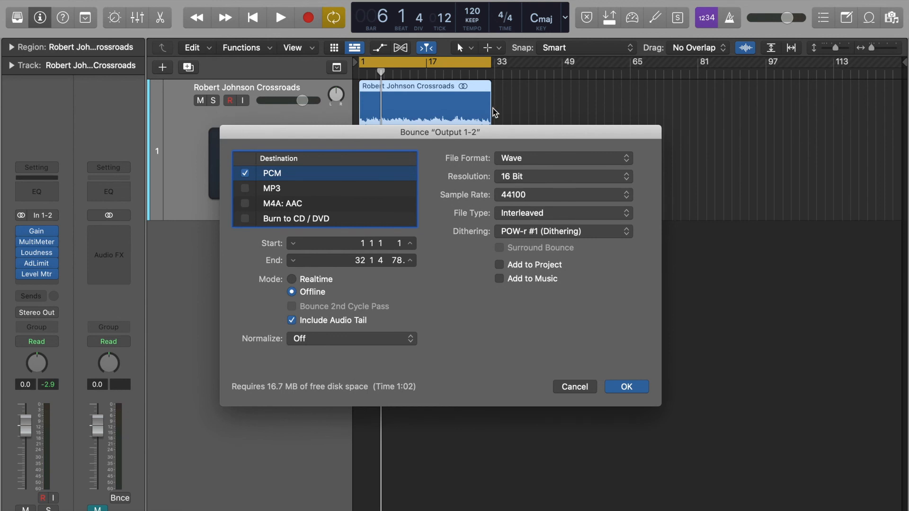
mouse_move(492, 111)
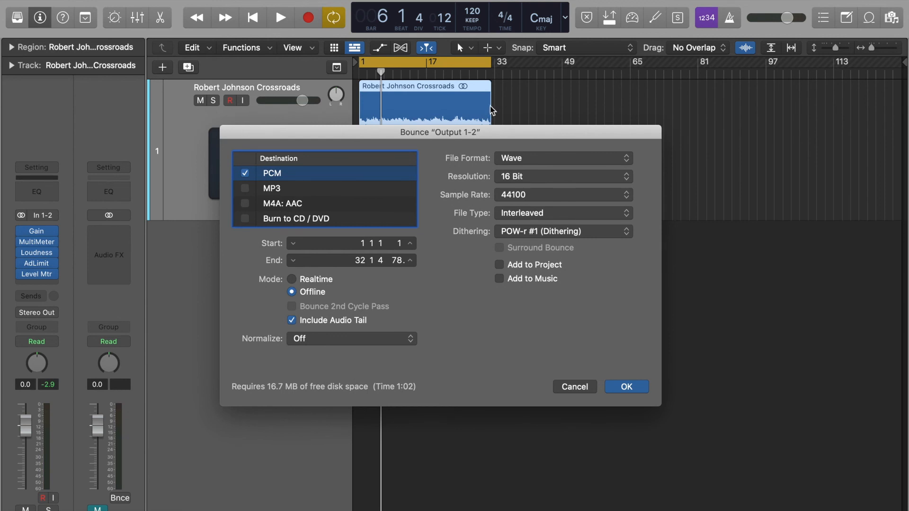
mouse_move(365, 177)
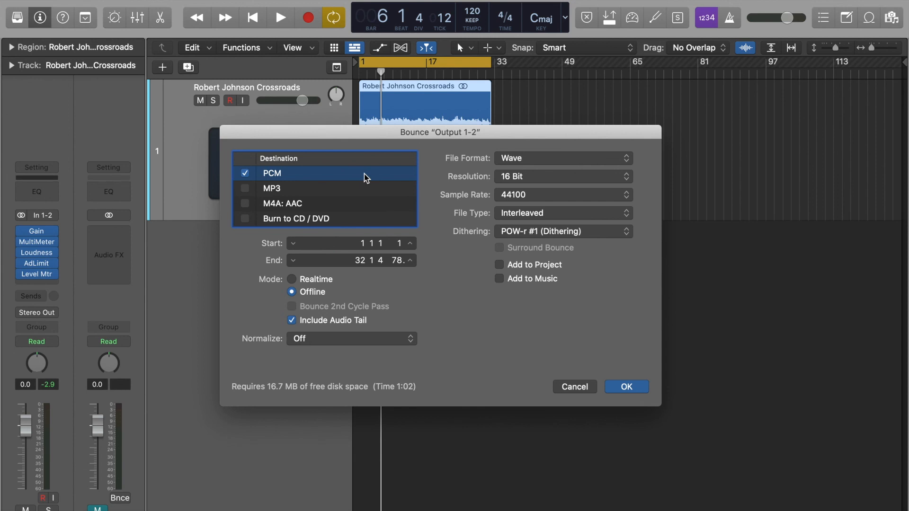
mouse_move(449, 128)
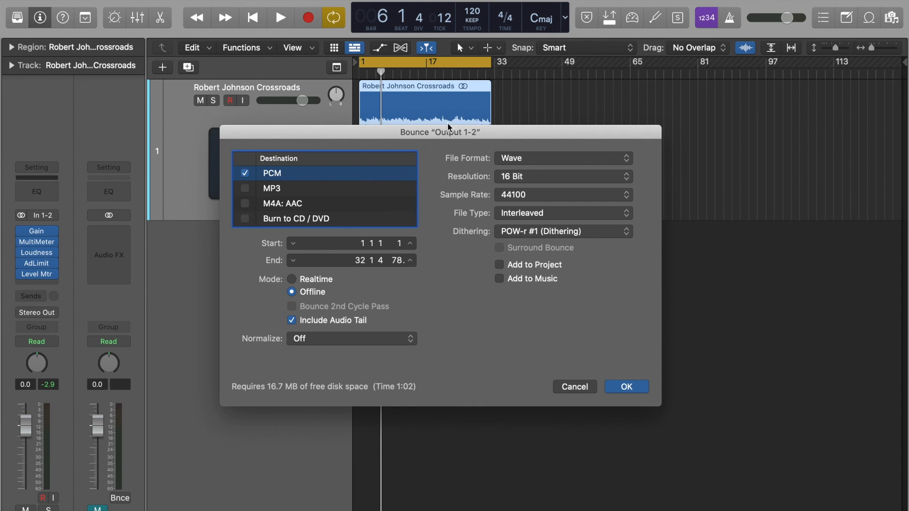
mouse_move(577, 379)
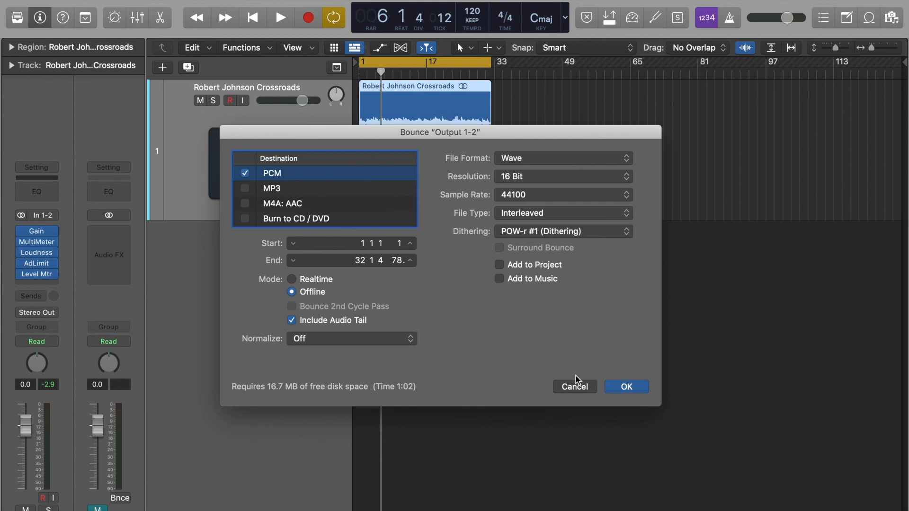